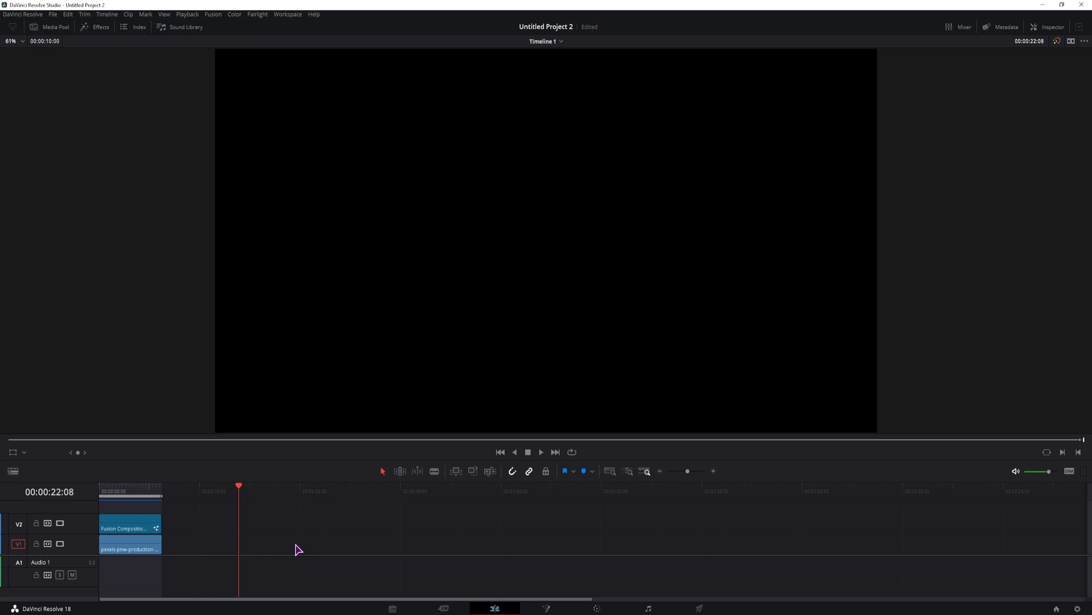
# - Create a 00:00:05:00 Fusion Composition from the Media Pool and drop it on V1 at the playhead
pyautogui.click(56, 27)
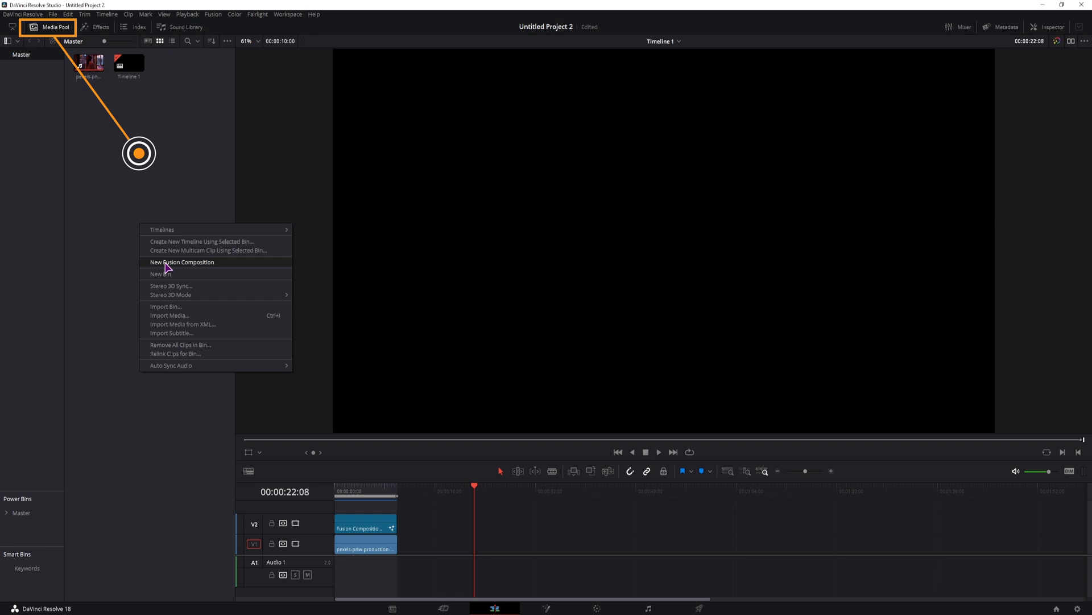
pyautogui.click(182, 262)
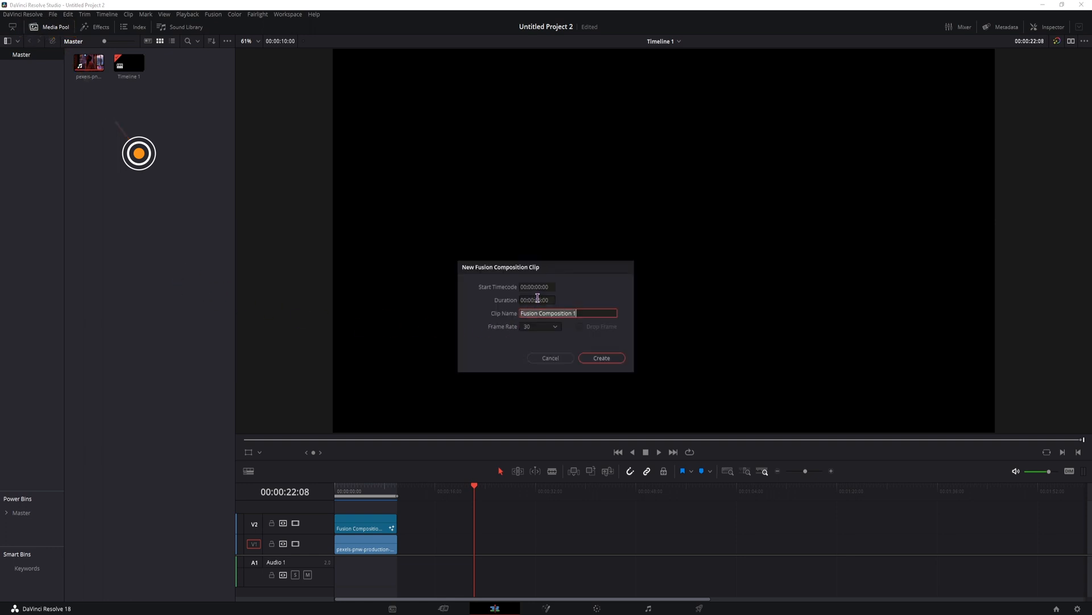
pyautogui.click(534, 300)
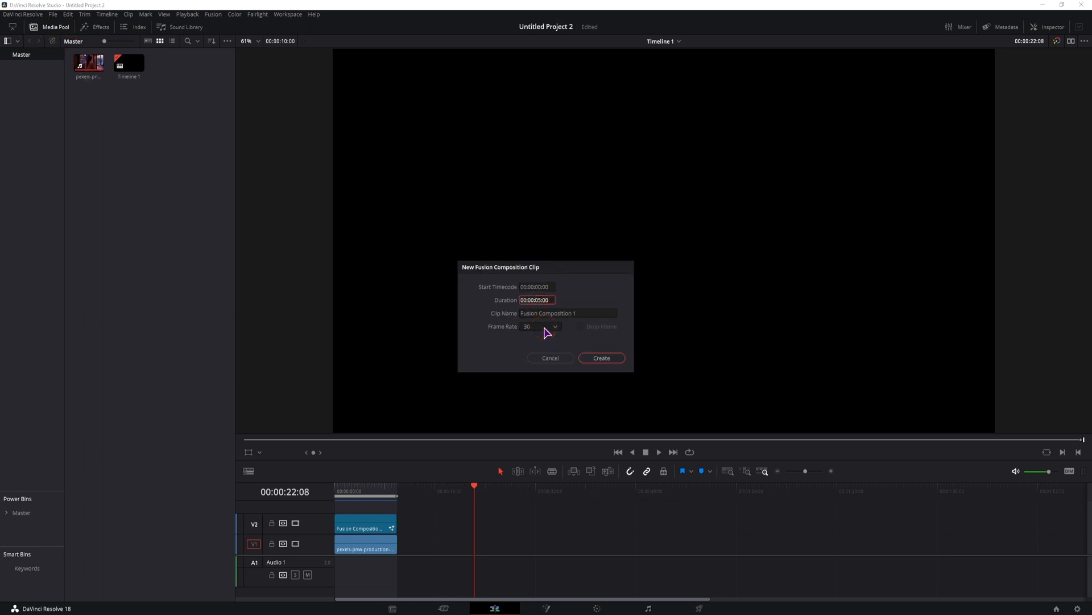
pyautogui.click(601, 358)
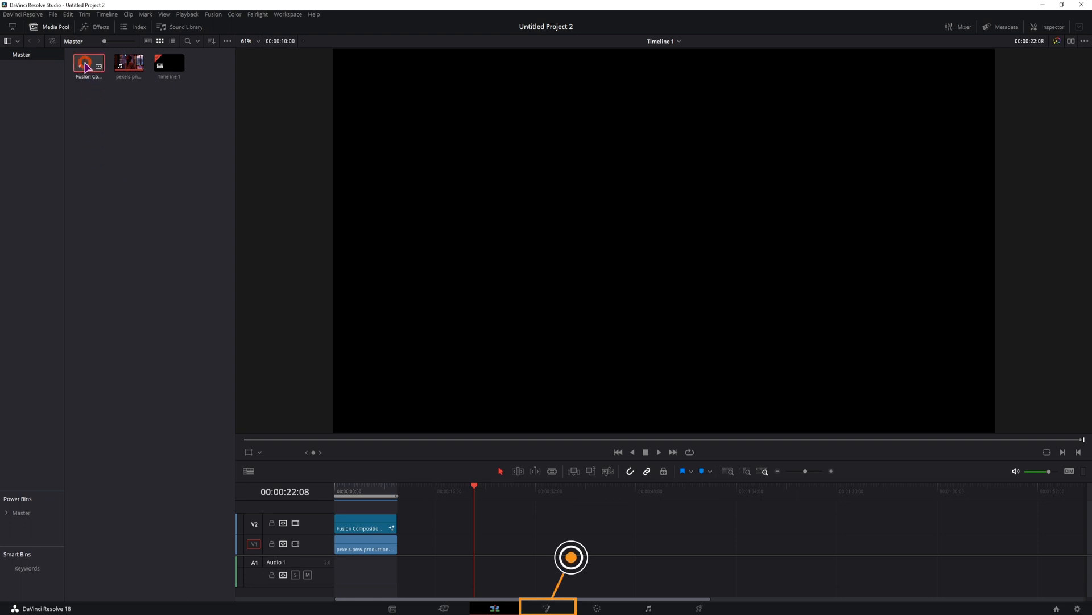
pyautogui.moveTo(88, 62); pyautogui.dragTo(503, 544)
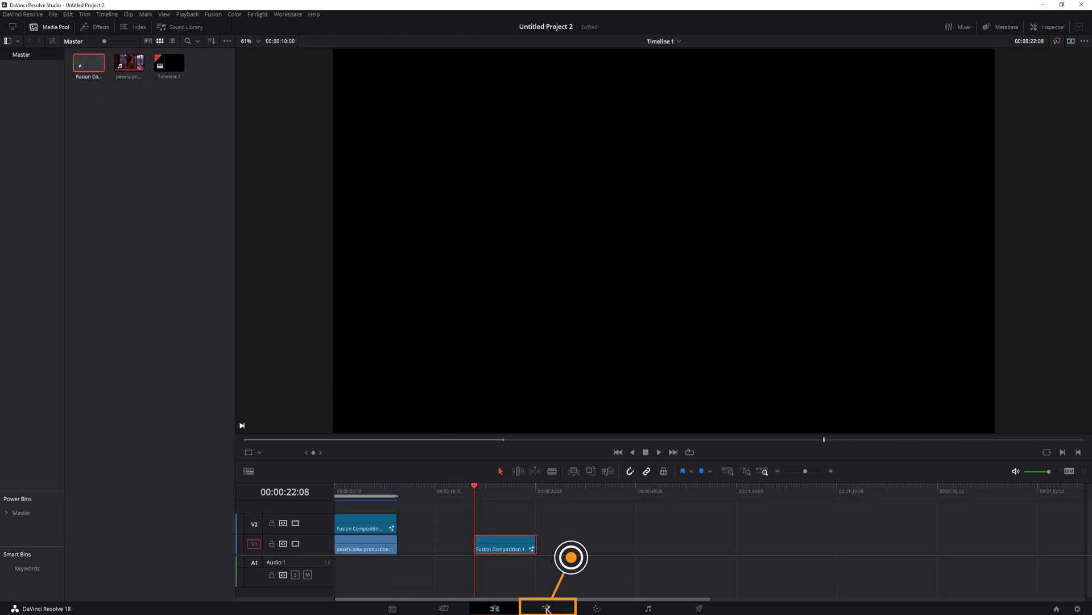
# - In the Fusion page, set Text1 to 'DISTORTED VISION' and choose the NOVA font
pyautogui.click(546, 607)
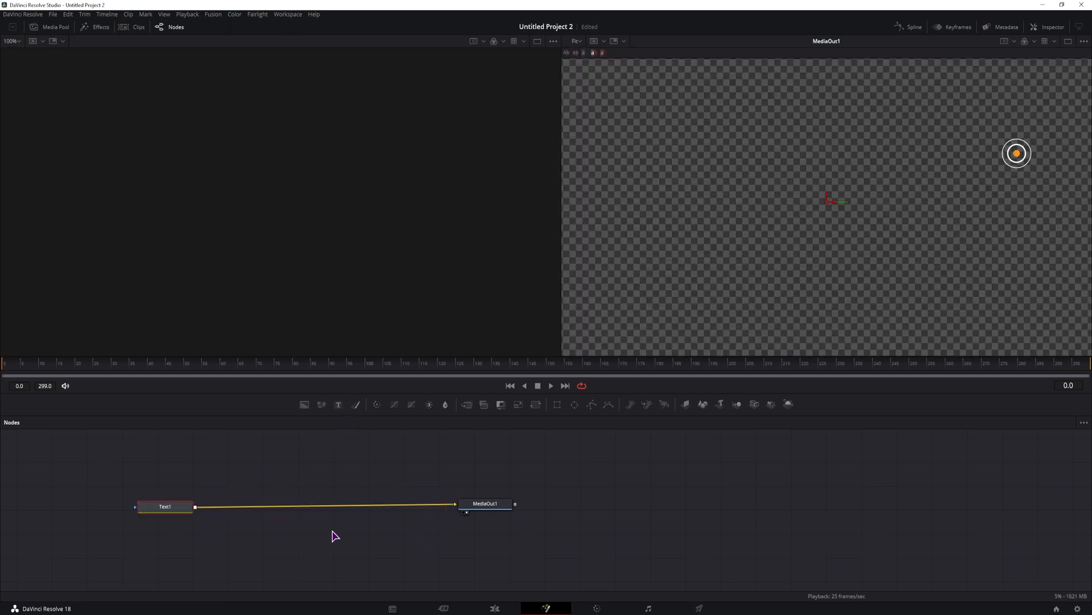
pyautogui.click(1047, 26)
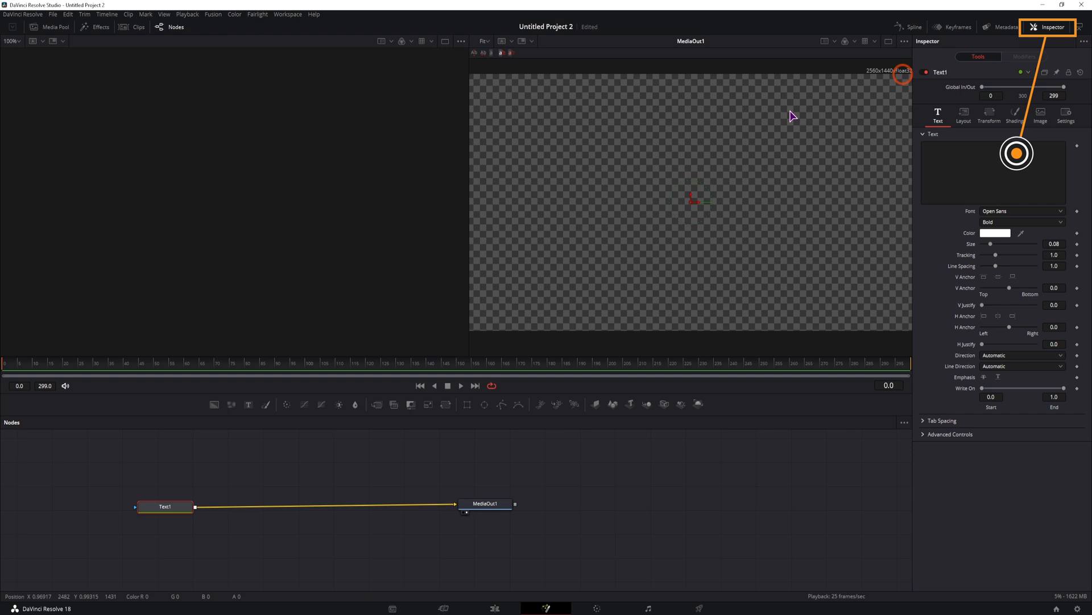
pyautogui.click(989, 171)
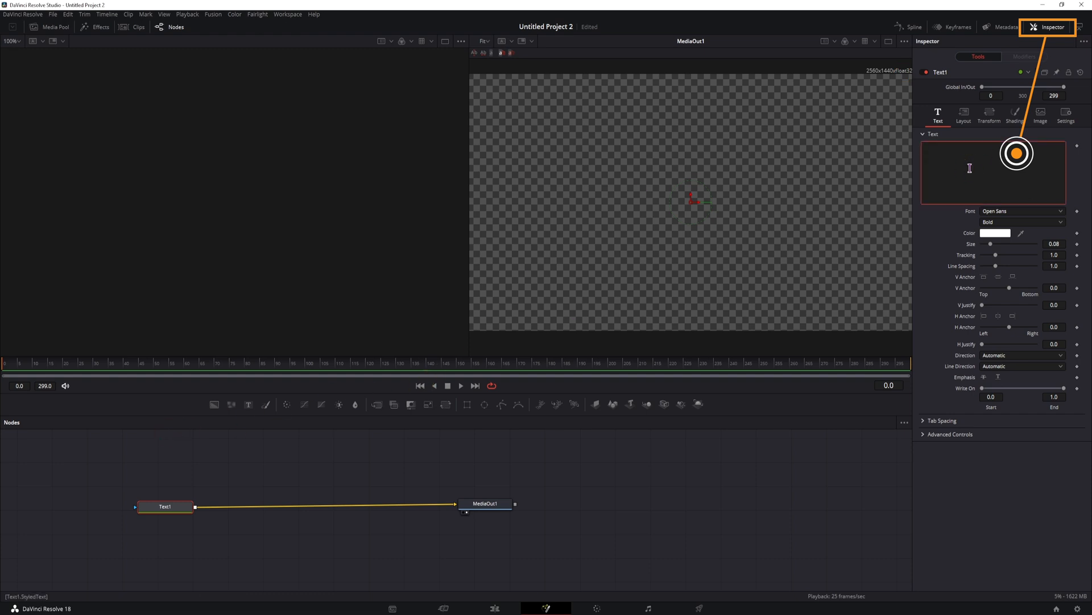
pyautogui.write('DISTORTED VISION')
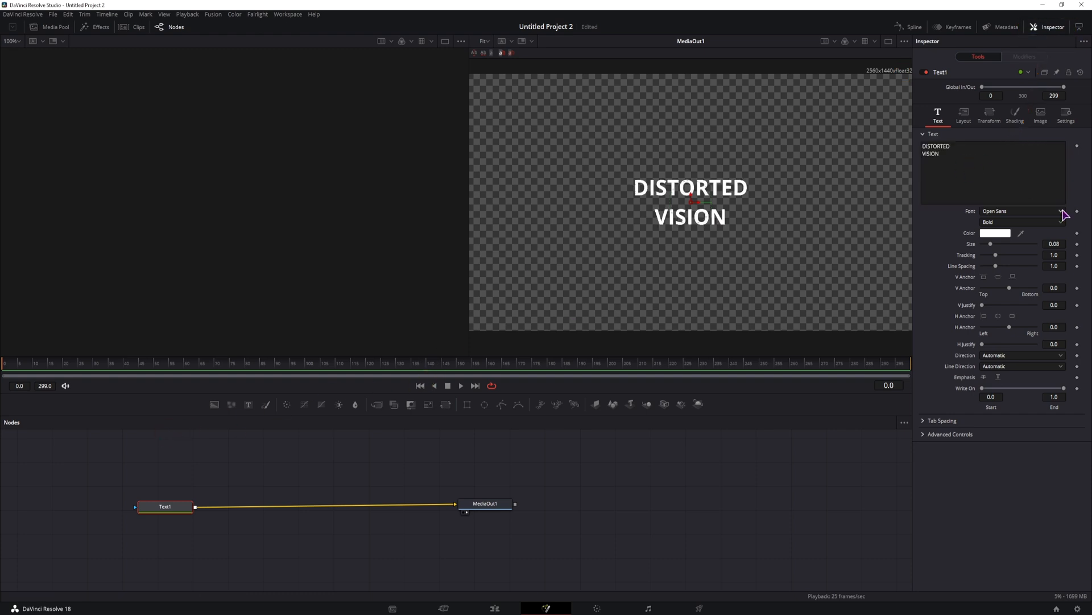
pyautogui.click(1022, 211)
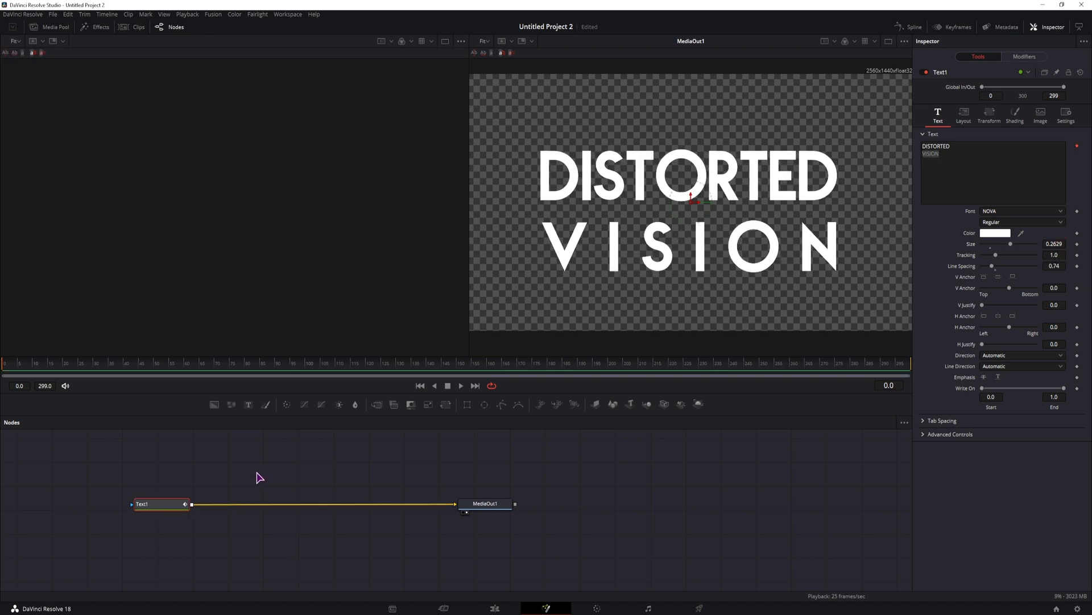
# - Add a FastNoise at Scale 20 and a Displace node between Text1 and MediaOut1
pyautogui.moveTo(232, 404); pyautogui.dragTo(322, 531)
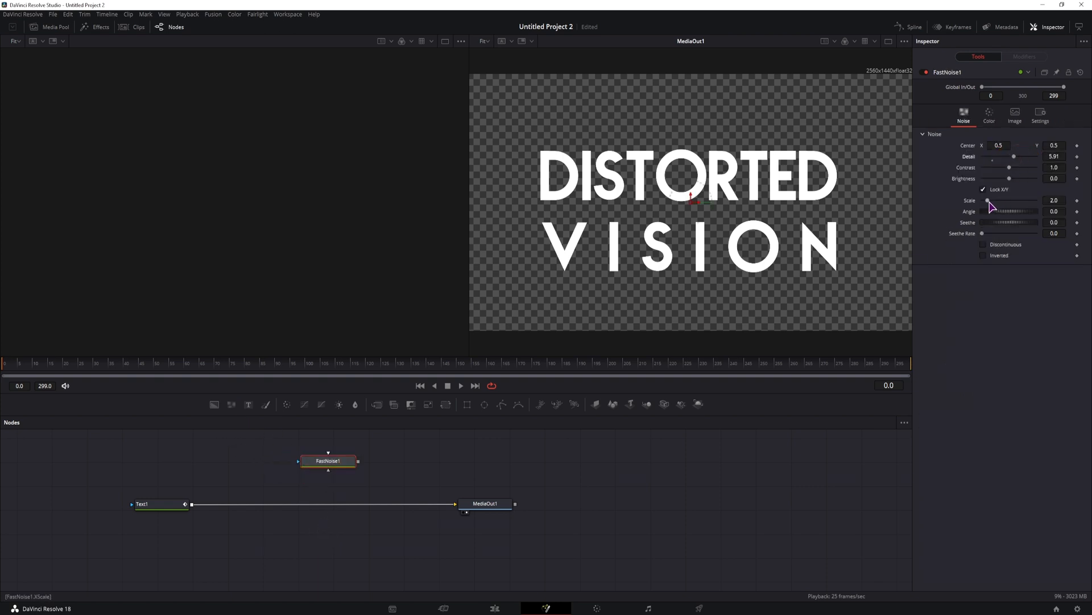
pyautogui.moveTo(982, 201); pyautogui.dragTo(1038, 201)
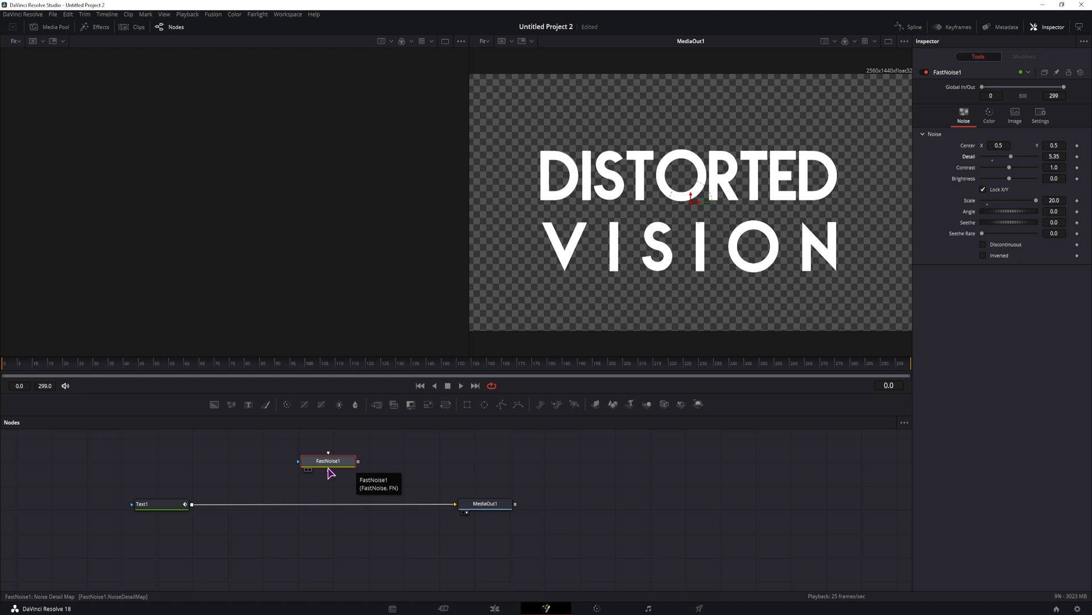
pyautogui.press('ctrl+space')
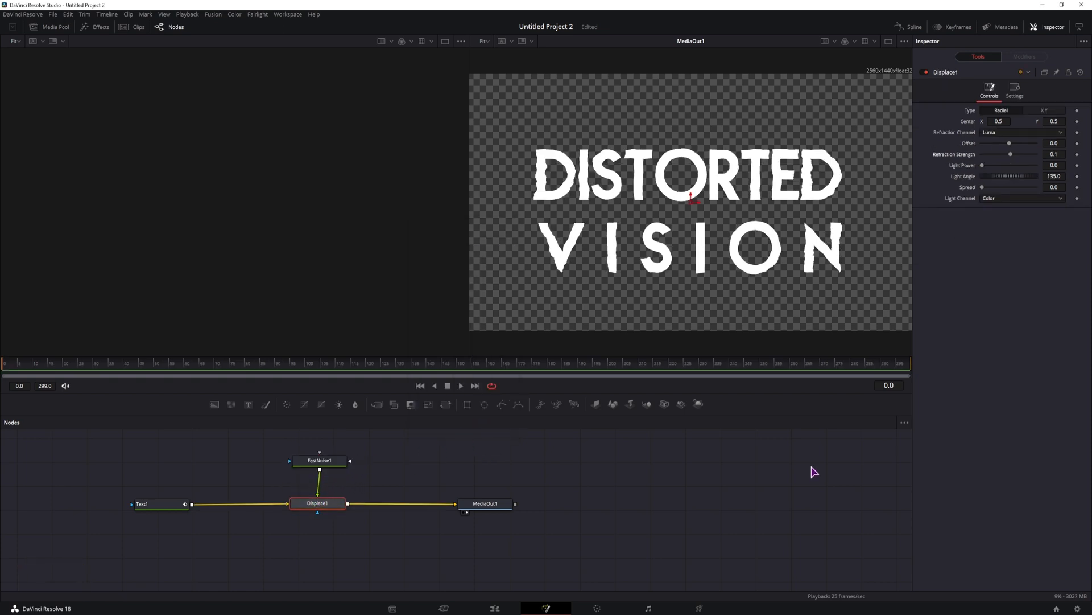
# - Set the Displace Refraction Strength to 8 and keyframe it, moving to frame 10
pyautogui.click(1011, 154)
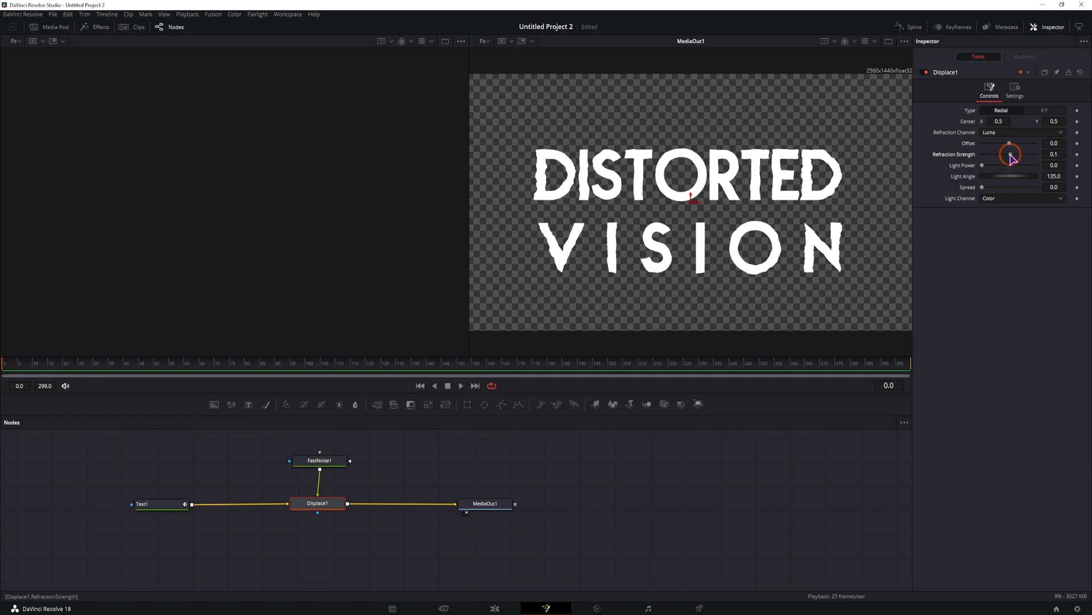
pyautogui.moveTo(1009, 154); pyautogui.dragTo(1035, 154)
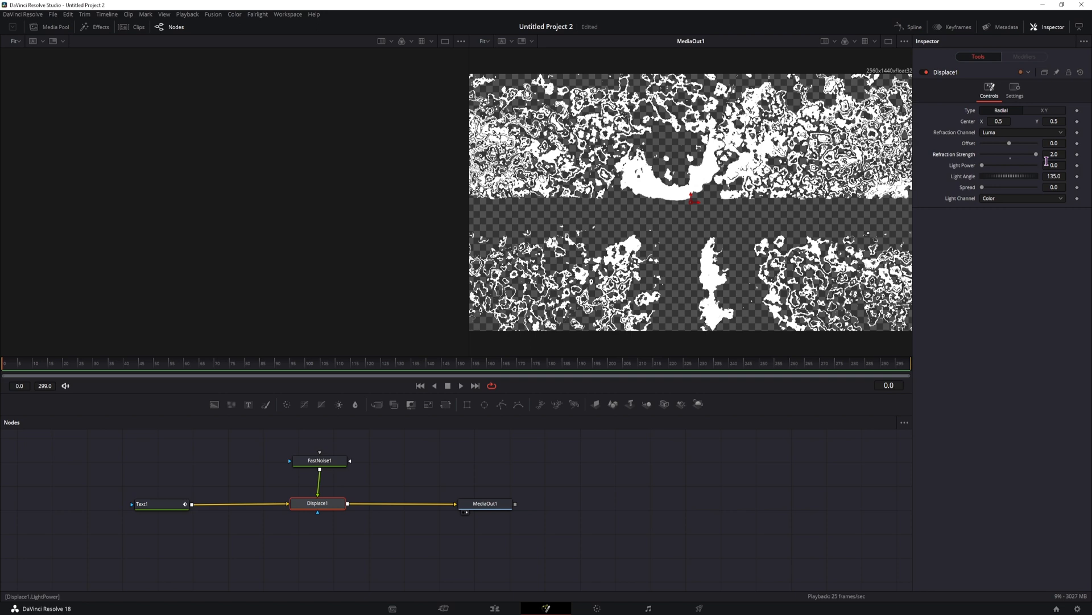
pyautogui.click(1054, 154)
pyautogui.write('8')
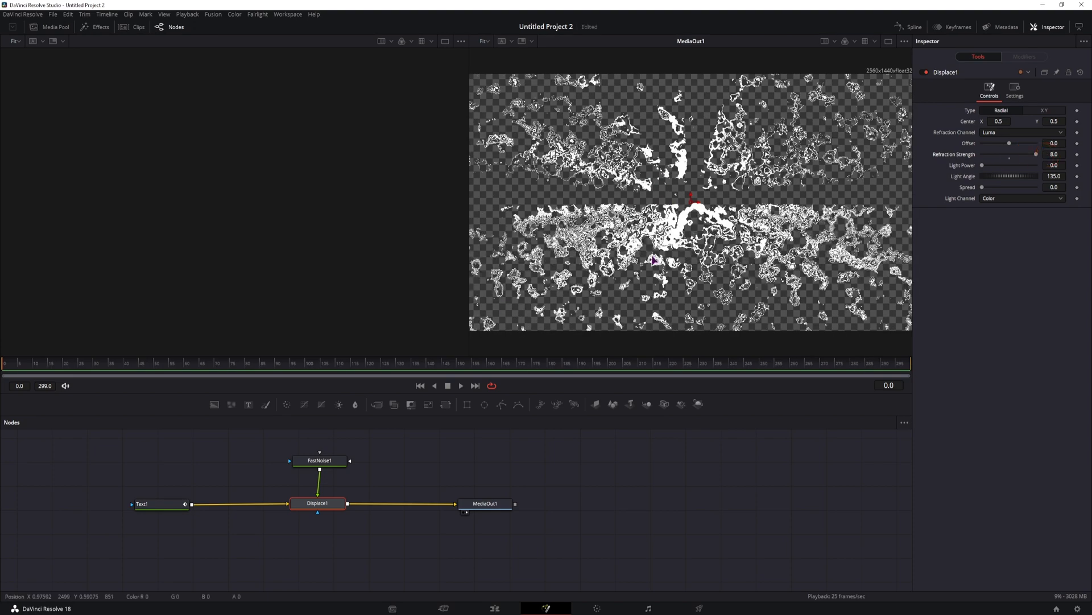
pyautogui.click(39, 362)
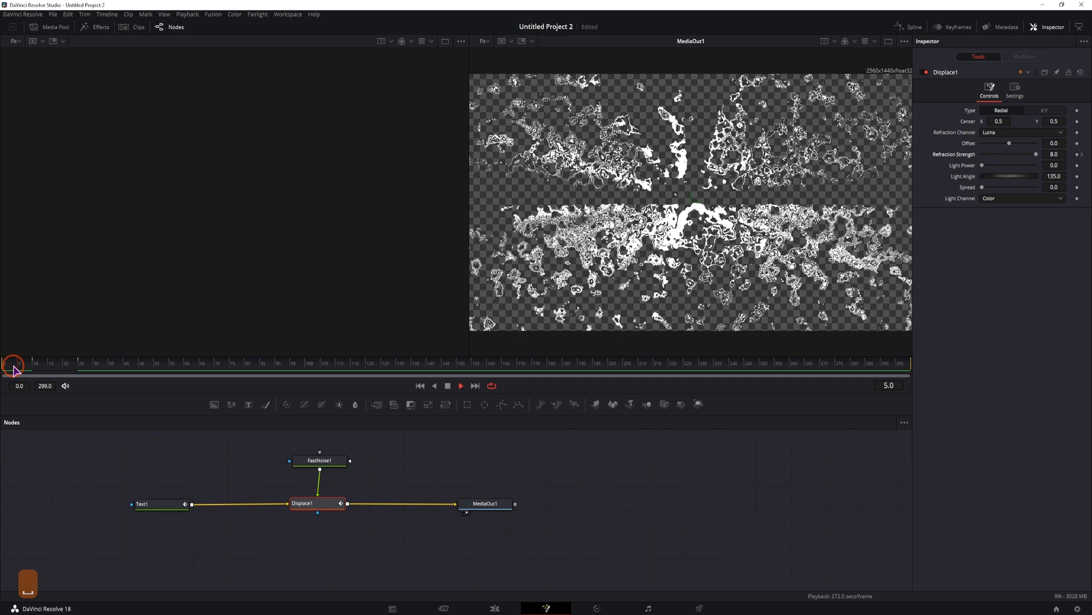
pyautogui.moveTo(12, 369); pyautogui.dragTo(33, 369)
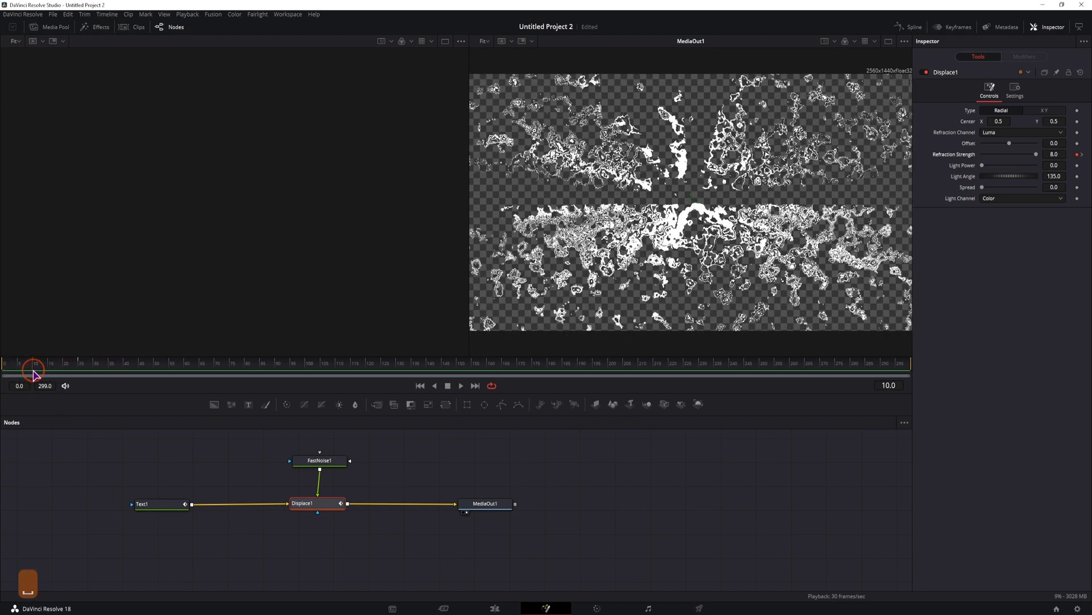
pyautogui.moveTo(147, 503)
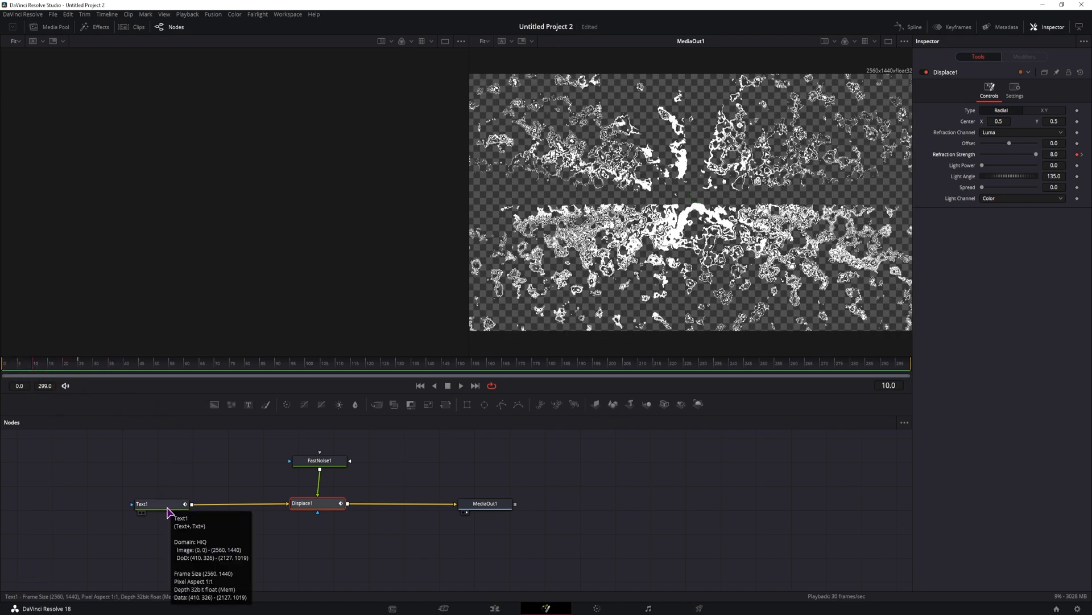
# - Lower Text1's fill Opacity in the Shading tab so the displaced lettering reads with jagged edges
pyautogui.click(143, 503)
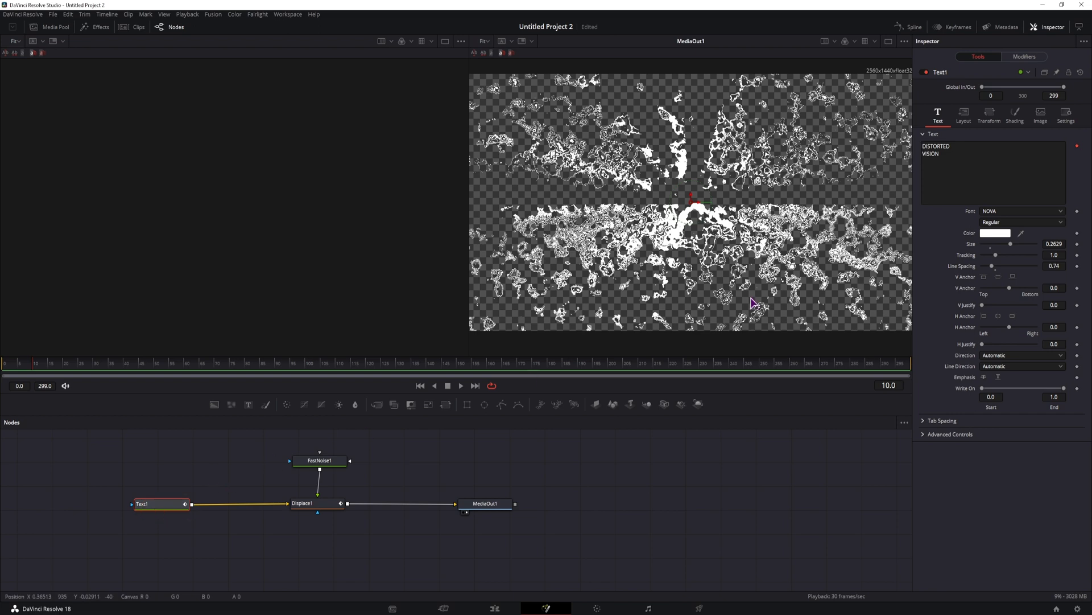
pyautogui.click(1014, 115)
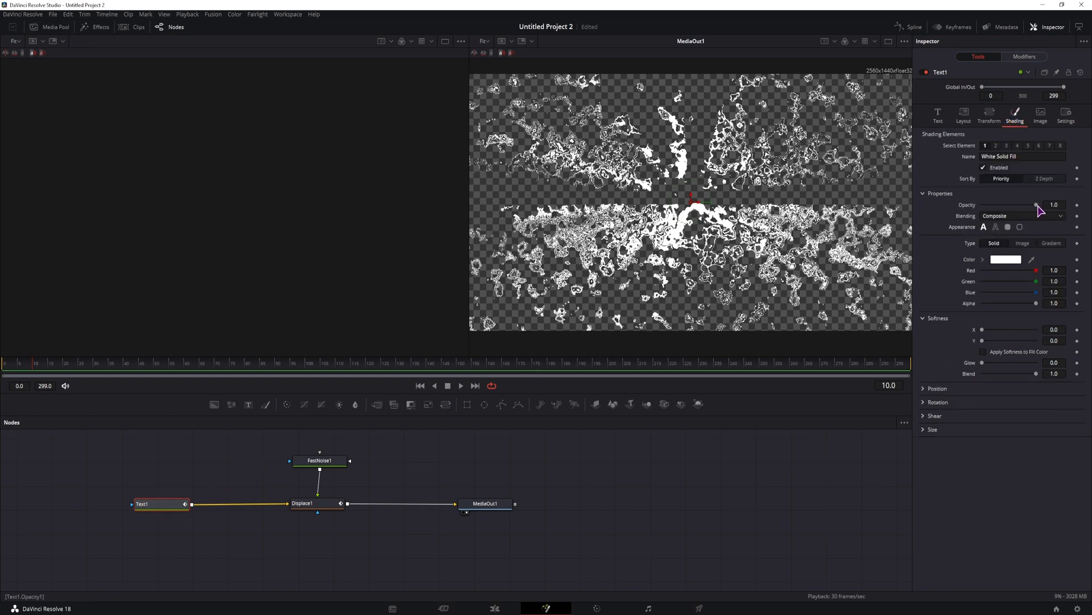
pyautogui.moveTo(1043, 205); pyautogui.dragTo(992, 205)
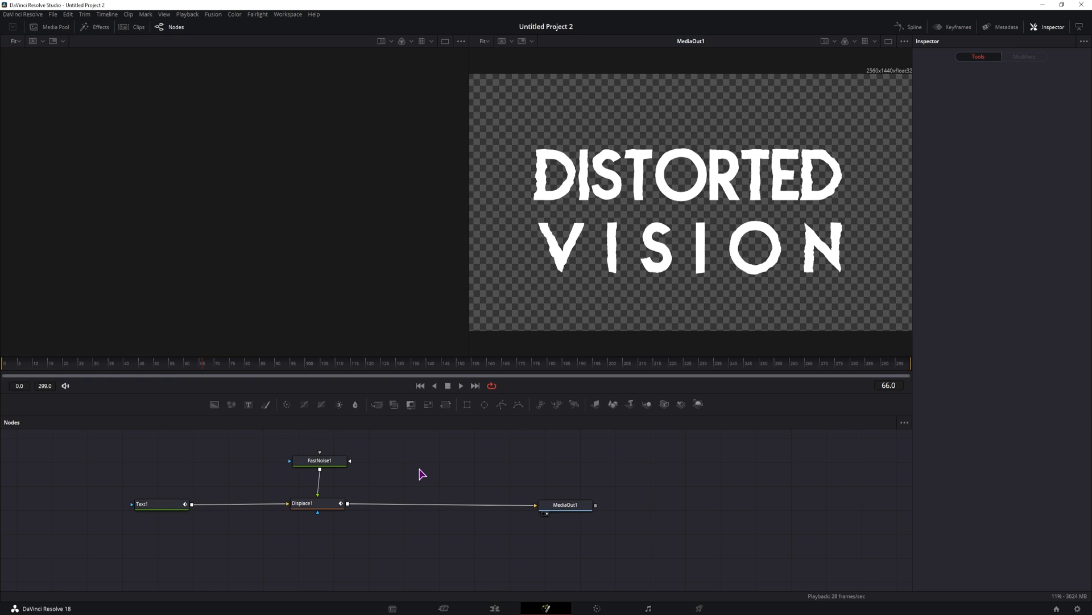
# - Add a Camera Shake node after the displacement with deviation reduced to 0.1
pyautogui.write('camera')
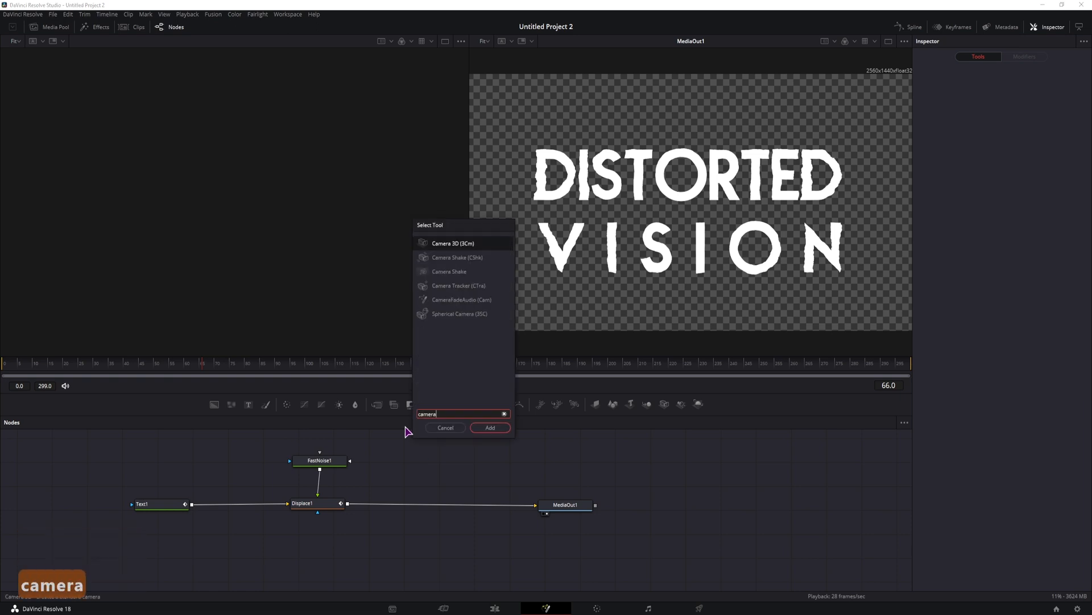
pyautogui.write('Camera Shake')
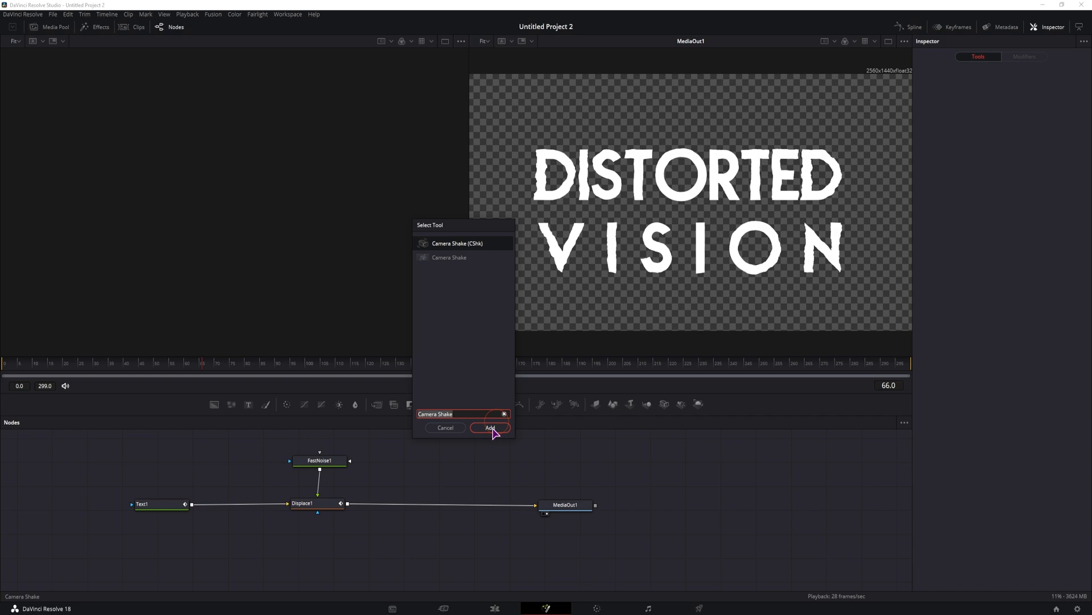
pyautogui.click(489, 427)
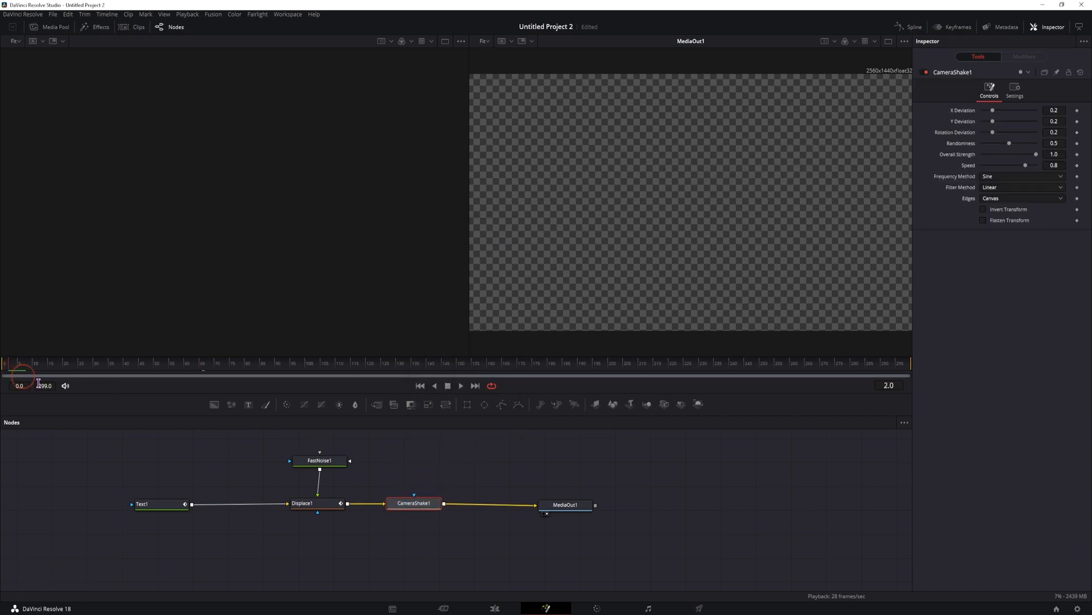
pyautogui.click(461, 385)
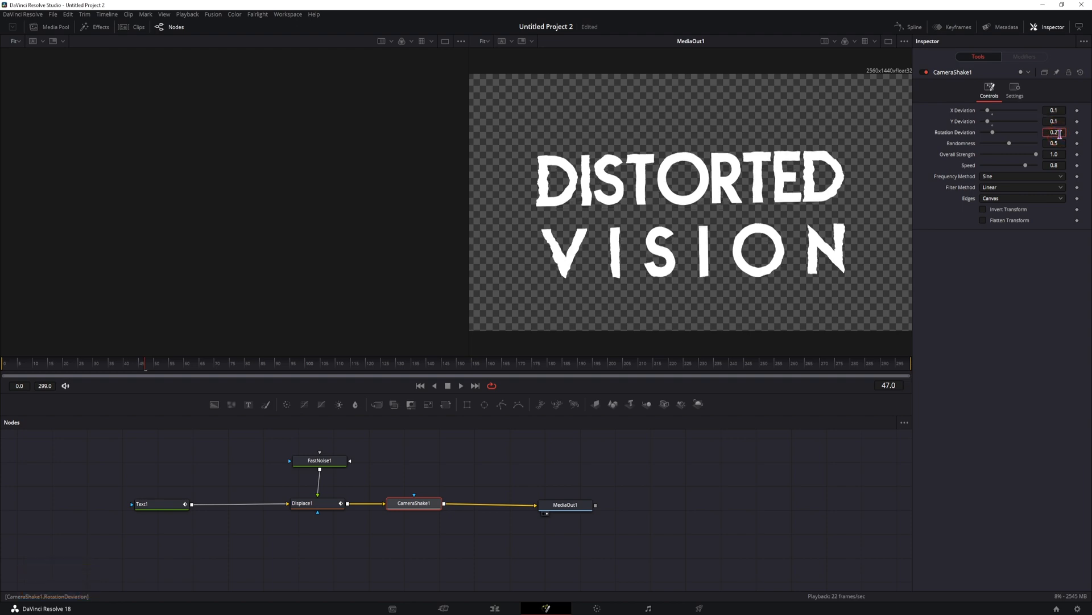
# - Preview the shake and add a Transform node to the graph
pyautogui.moveTo(144, 363); pyautogui.dragTo(65, 363)
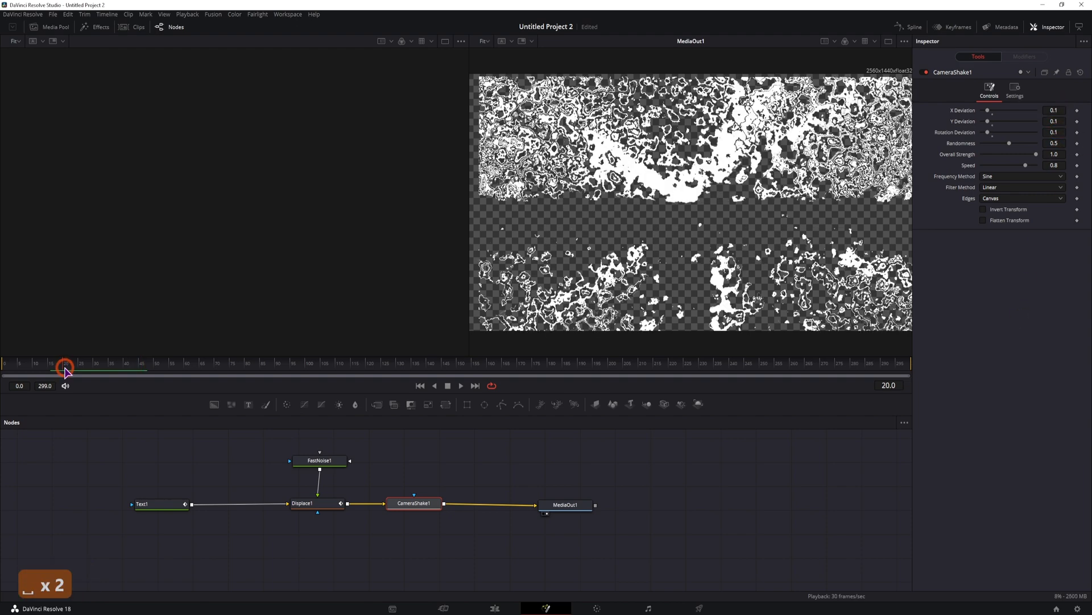
pyautogui.moveTo(65, 362); pyautogui.dragTo(187, 362)
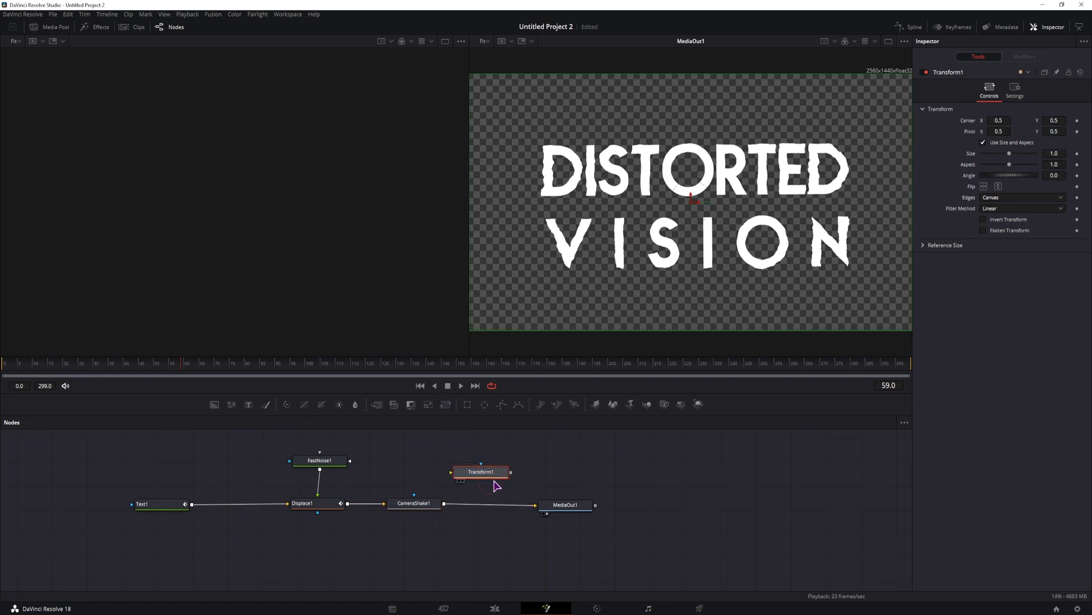
# - Insert Transform1 between CameraShake1 and MediaOut1 at Size 1.1 and scrub to preview
pyautogui.click(999, 119)
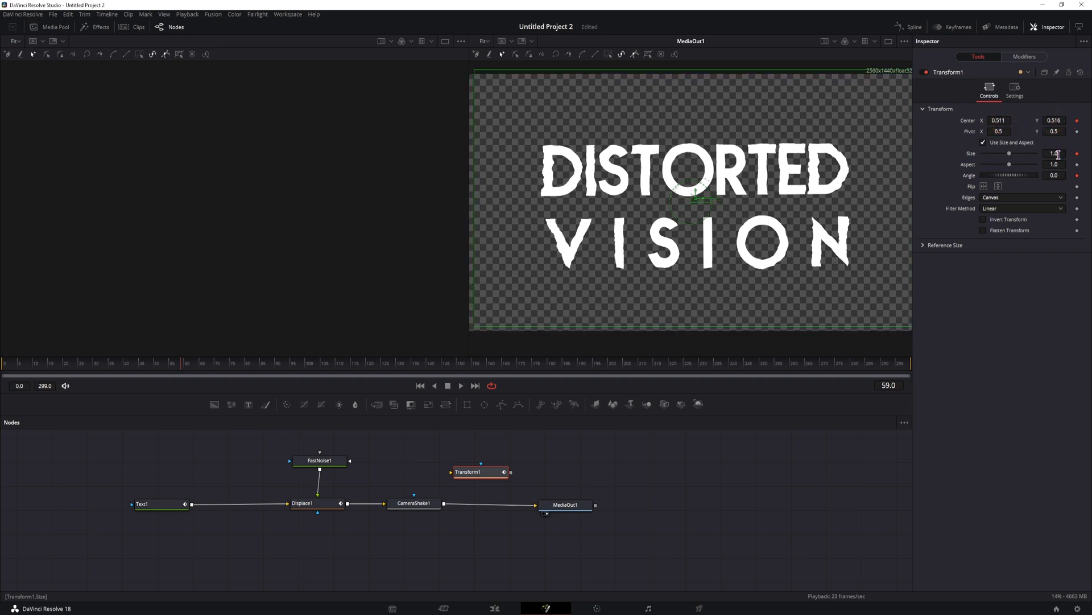
pyautogui.write('-4.8')
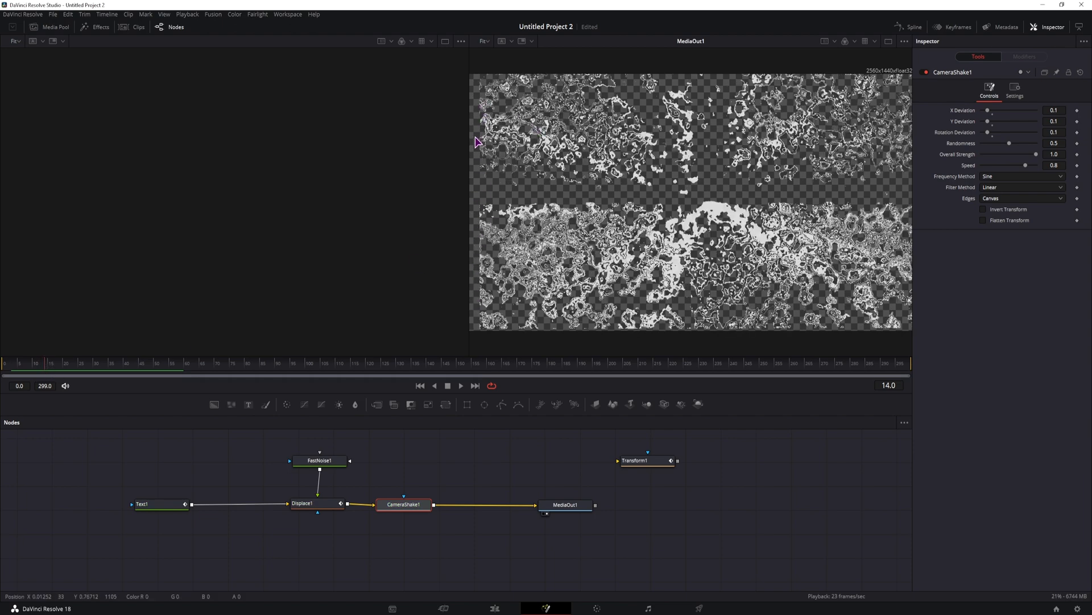
pyautogui.click(647, 459)
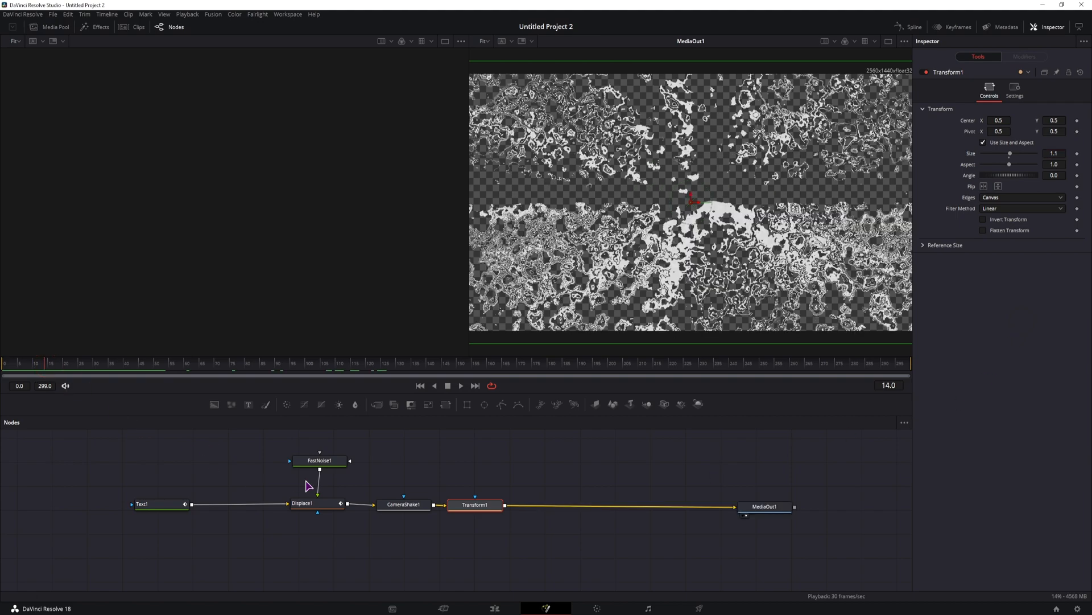
pyautogui.click(57, 365)
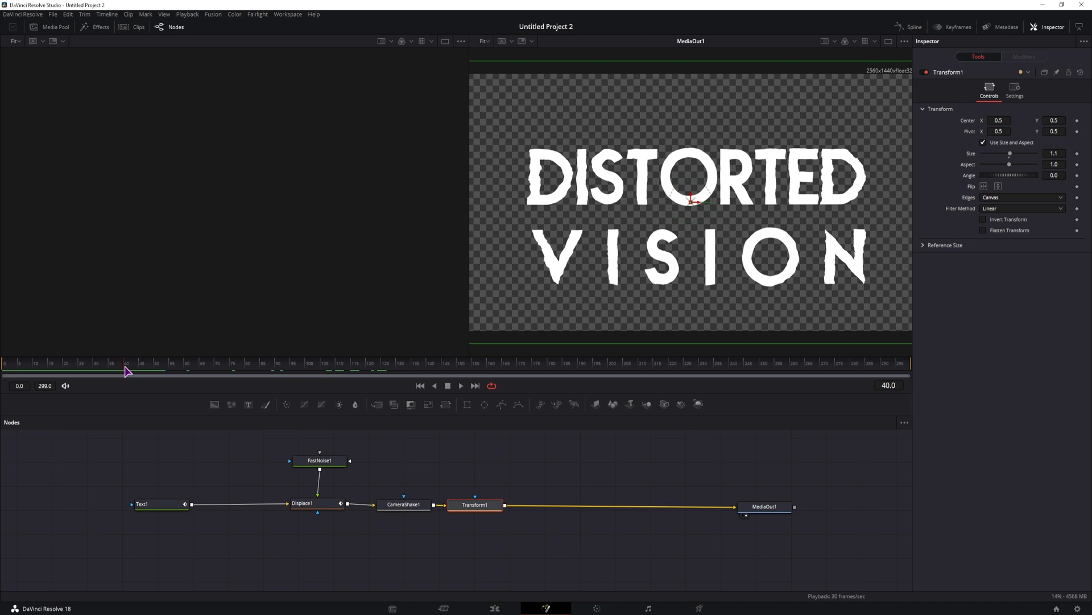
pyautogui.moveTo(125, 368); pyautogui.dragTo(203, 368)
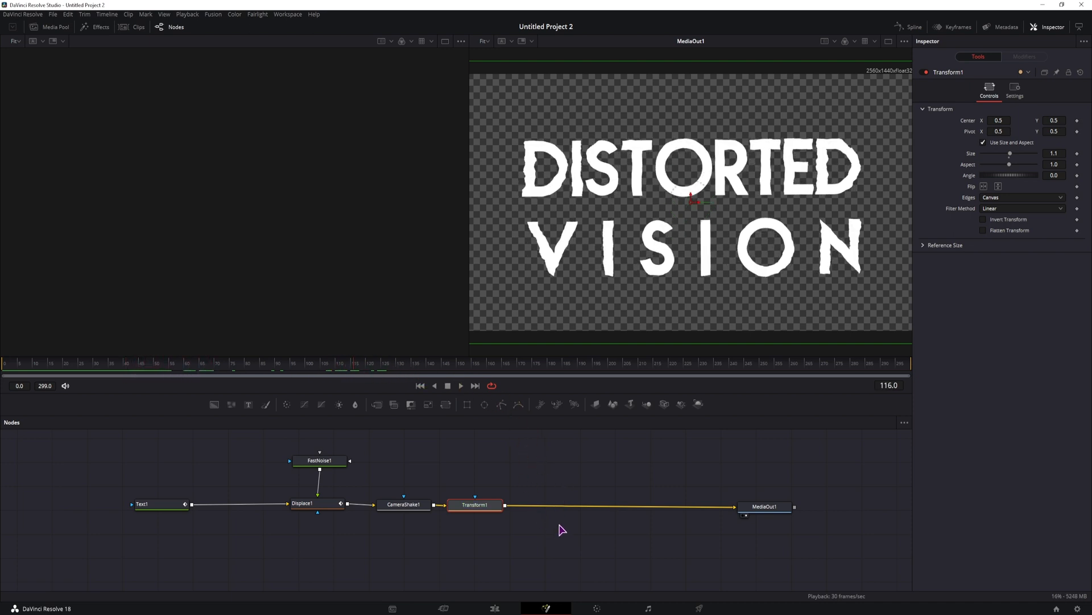
pyautogui.moveTo(641, 202)
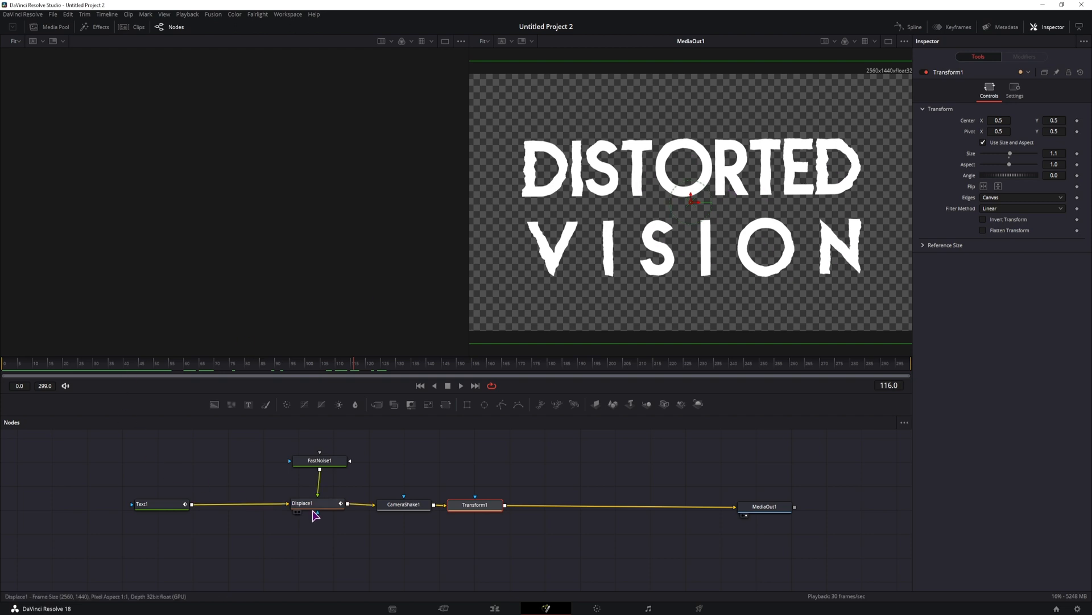
# - Zero Displace1's Refraction Strength for clean text and add an ErodeDilate node
pyautogui.click(305, 503)
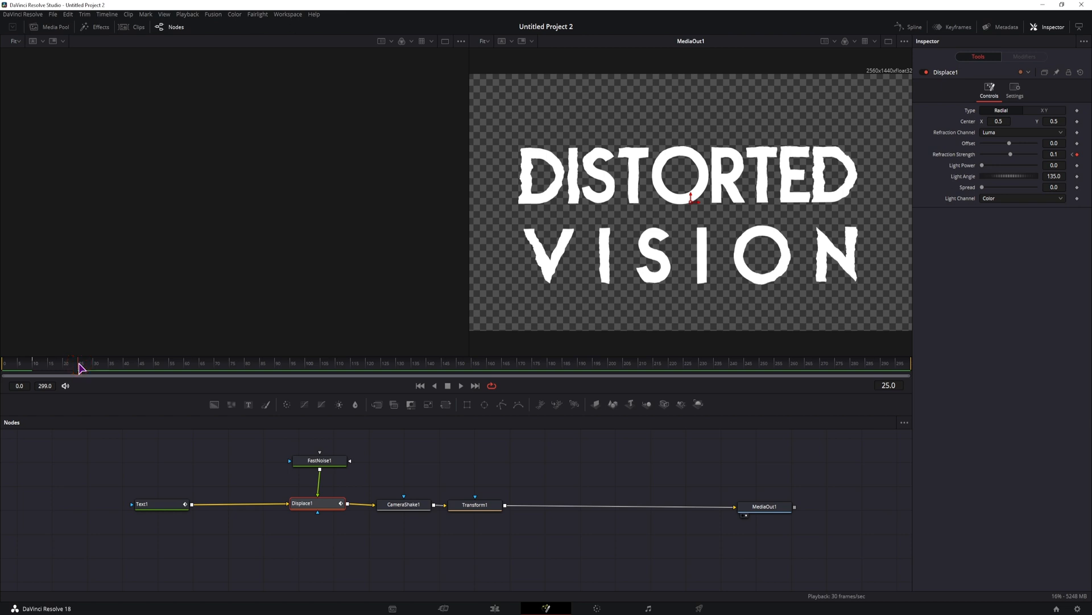
pyautogui.click(1053, 154)
pyautogui.write('0')
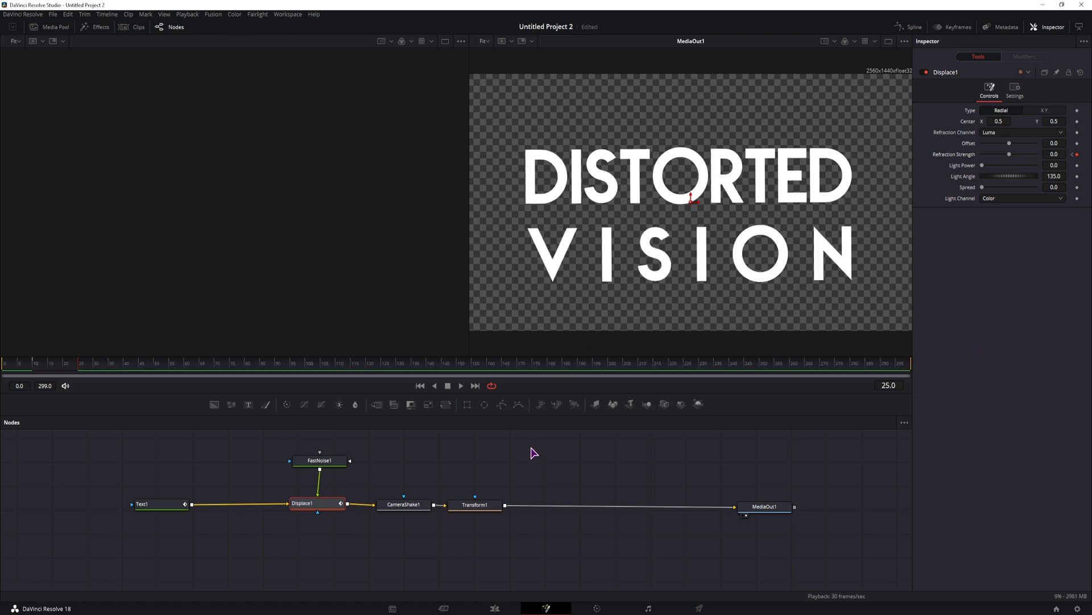
pyautogui.click(475, 504)
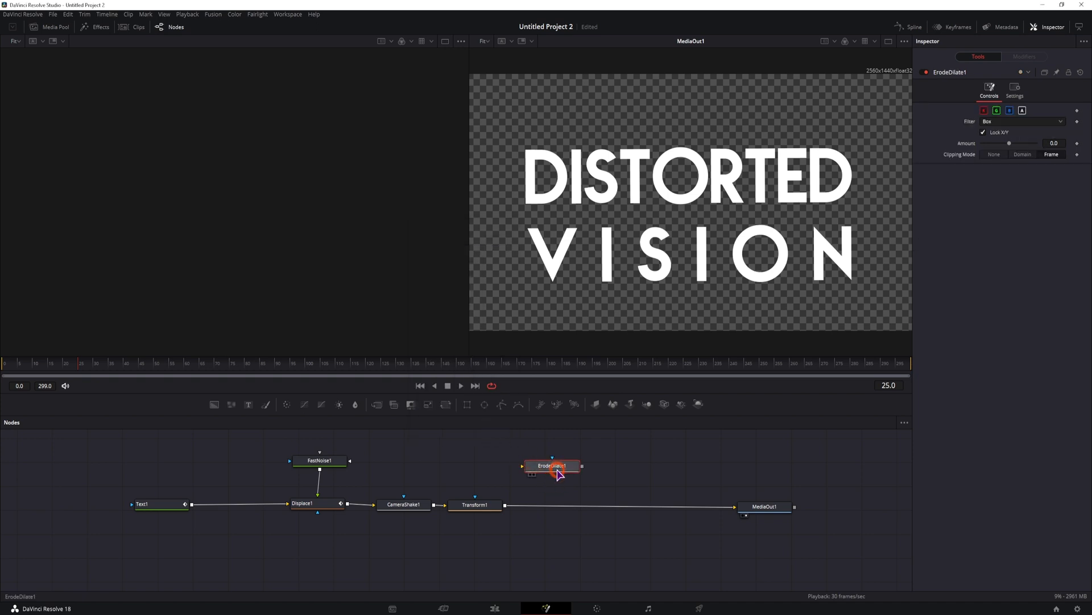
# - Duplicate ErodeDilate1 off Transform1 with opposite Amounts, one thinning and one thickening the text
pyautogui.press('ctrl+c')
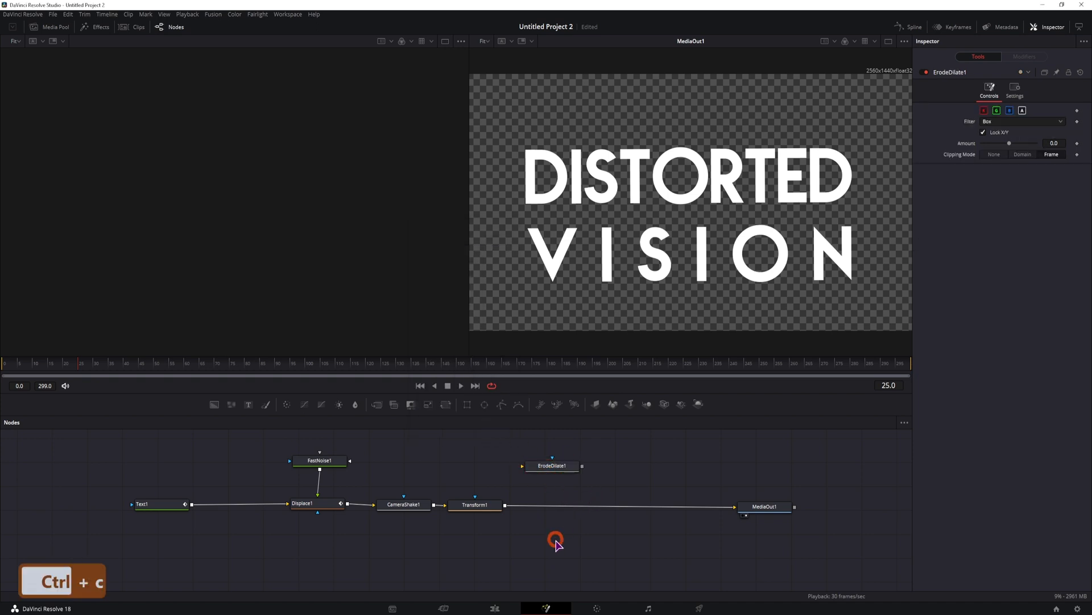
pyautogui.press('ctrl+v')
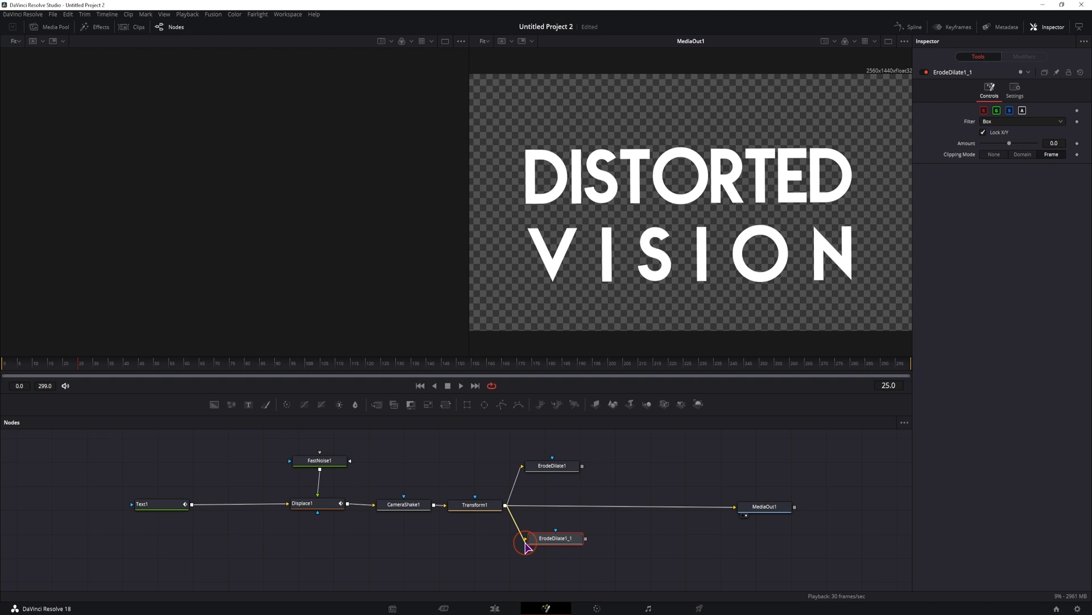
pyautogui.click(552, 465)
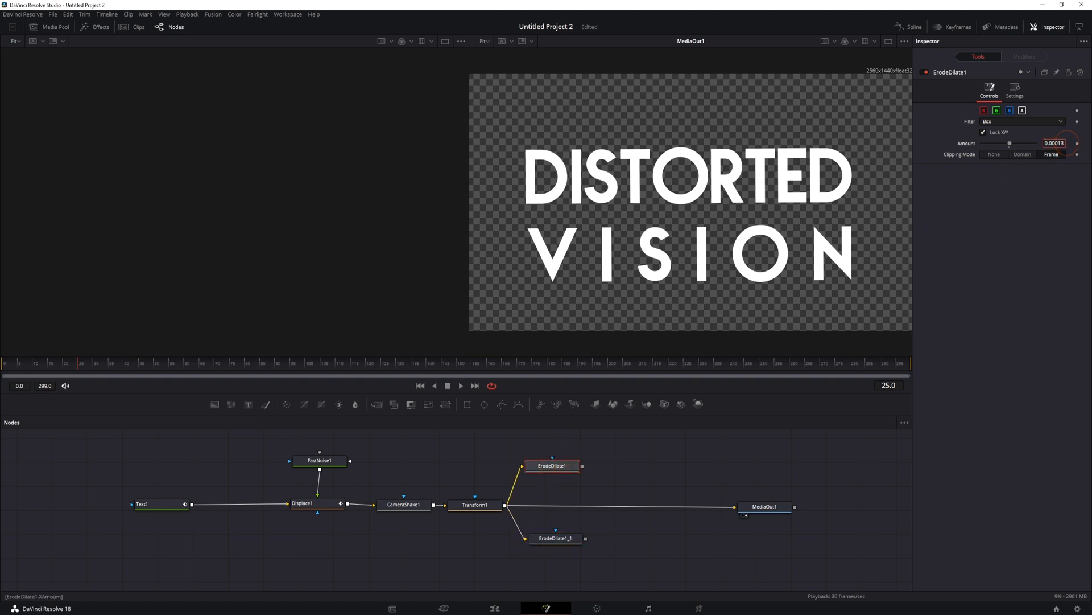
pyautogui.click(556, 538)
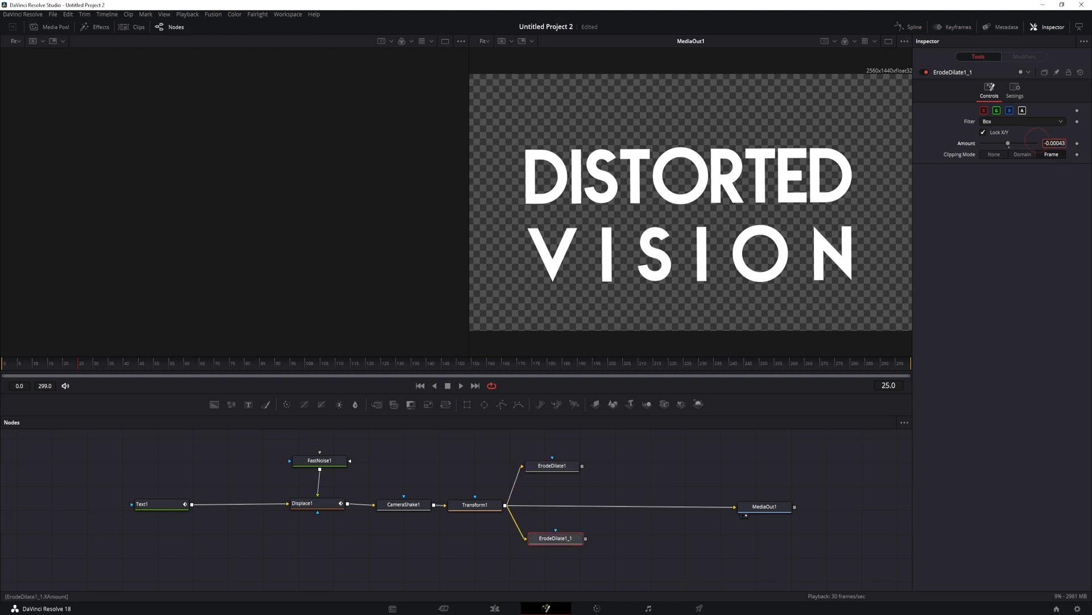
pyautogui.click(552, 464)
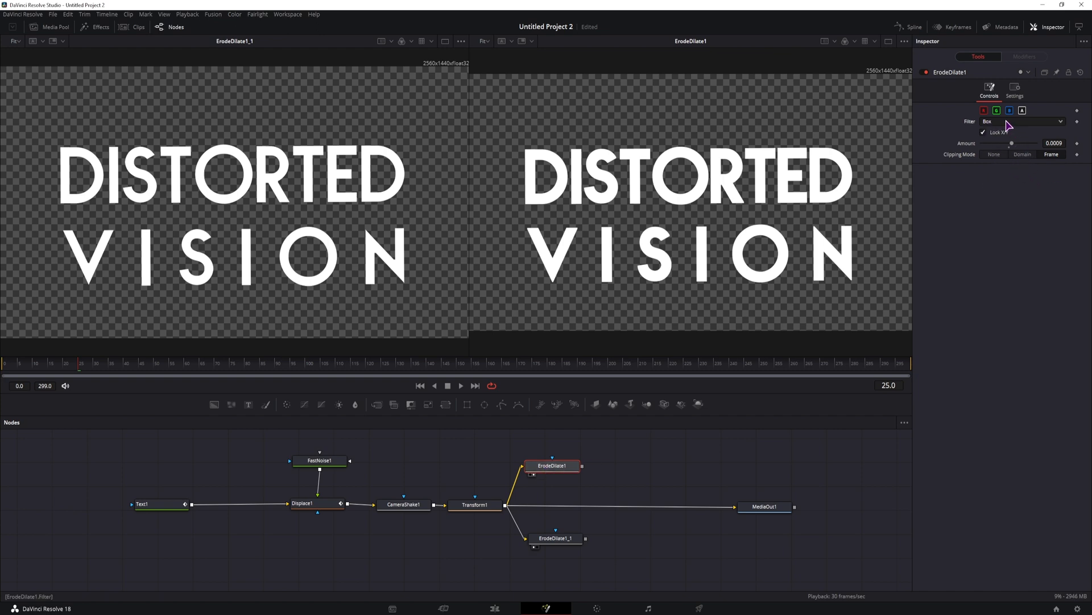
# - Set the ErodeDilate Filter to Linear after comparing it with Gaussian
pyautogui.click(1022, 121)
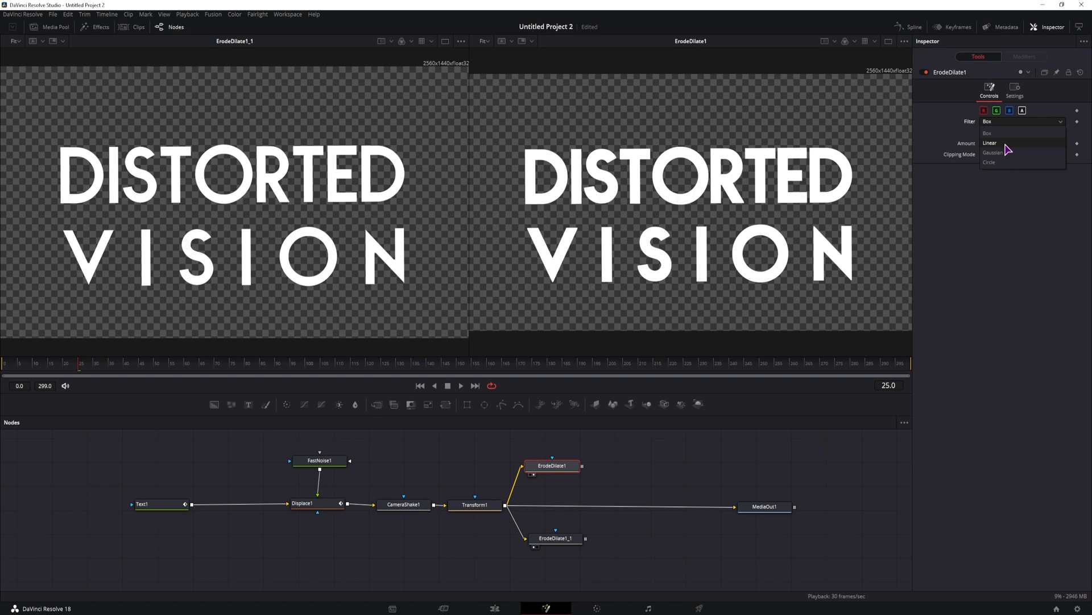
pyautogui.click(990, 144)
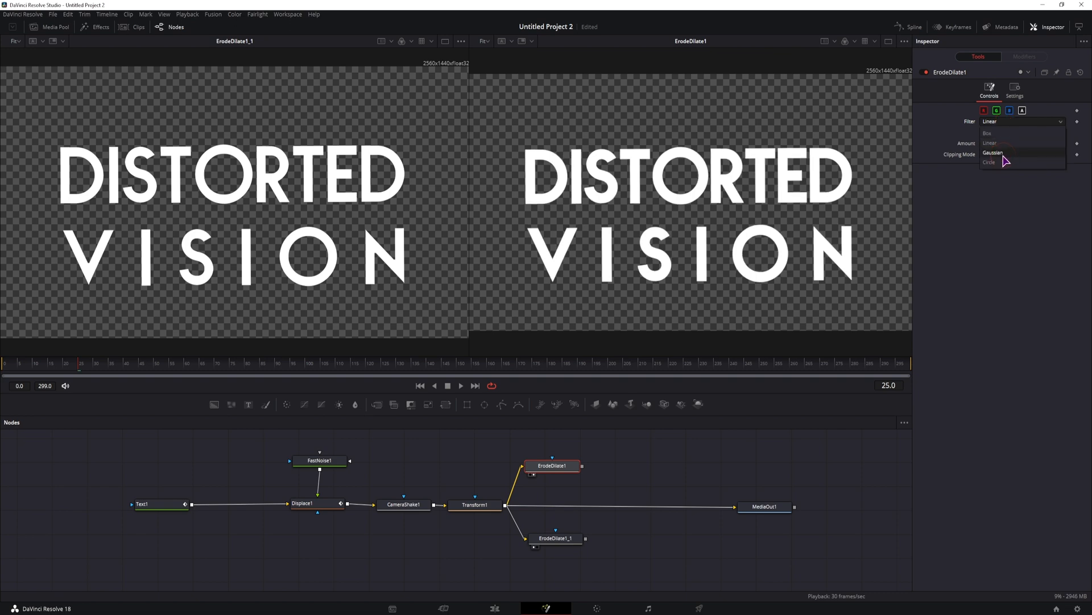
pyautogui.click(994, 152)
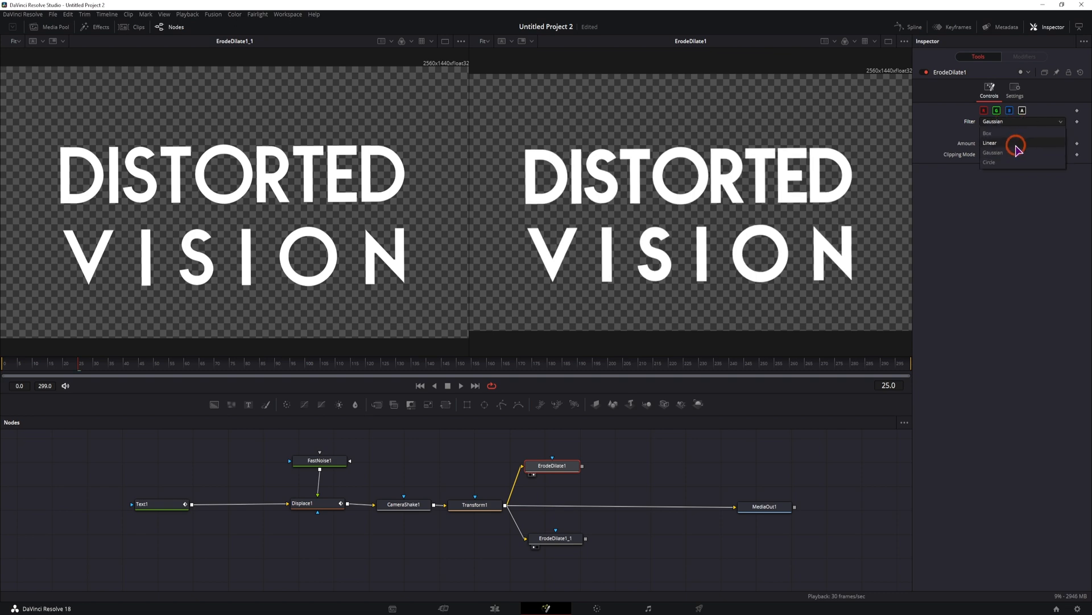
pyautogui.click(989, 144)
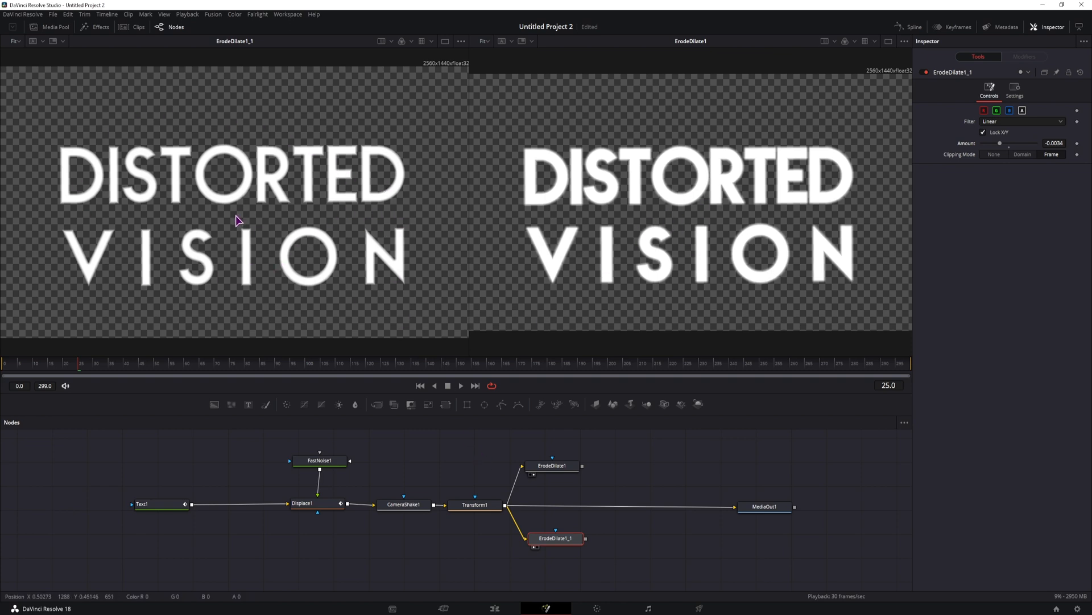
pyautogui.moveTo(423, 227)
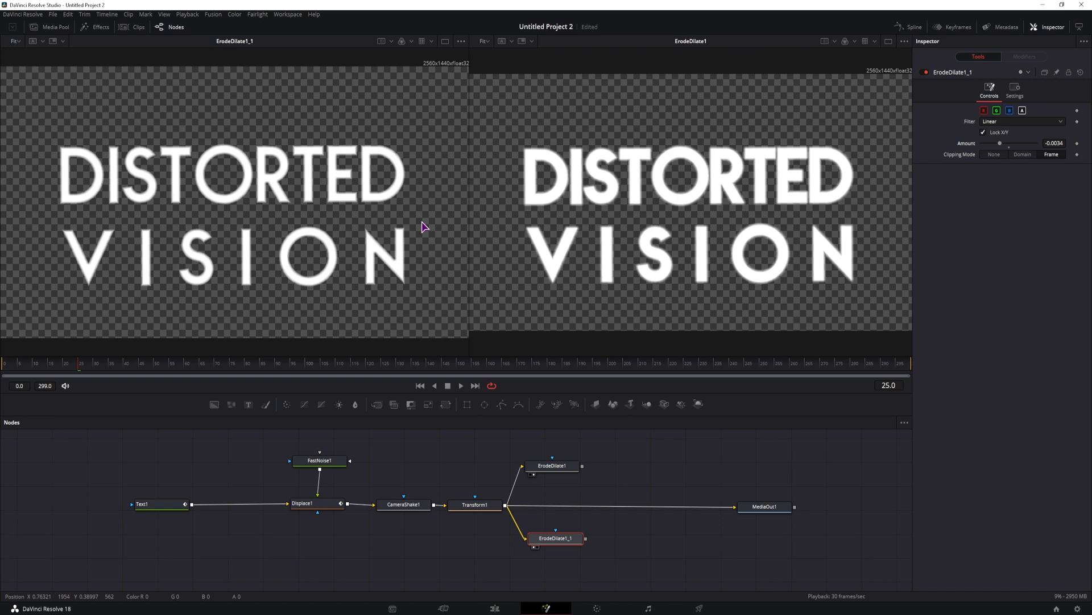
pyautogui.moveTo(592, 241)
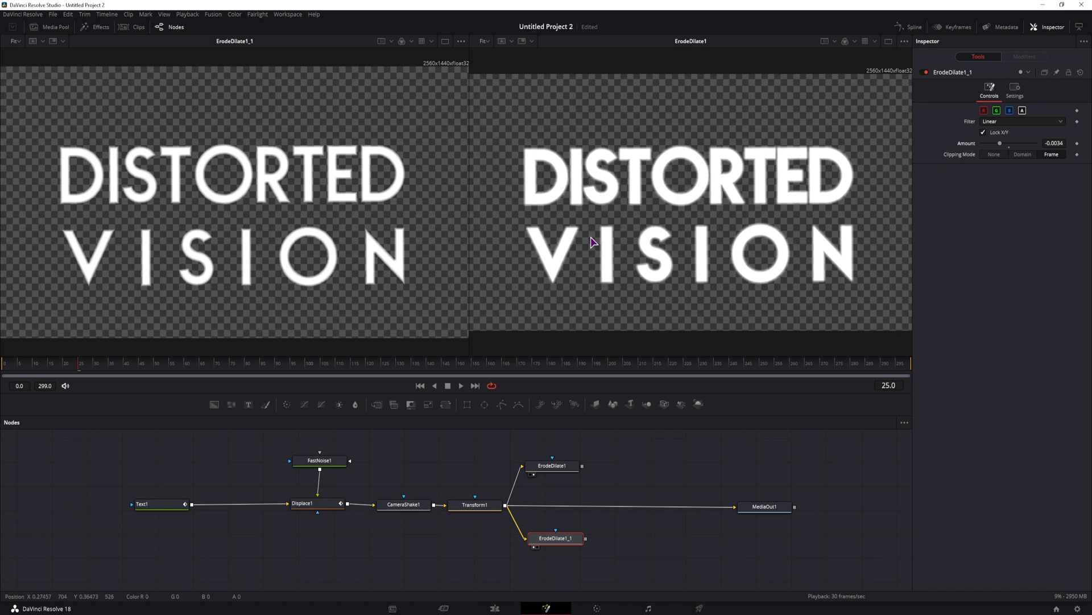
pyautogui.moveTo(651, 467)
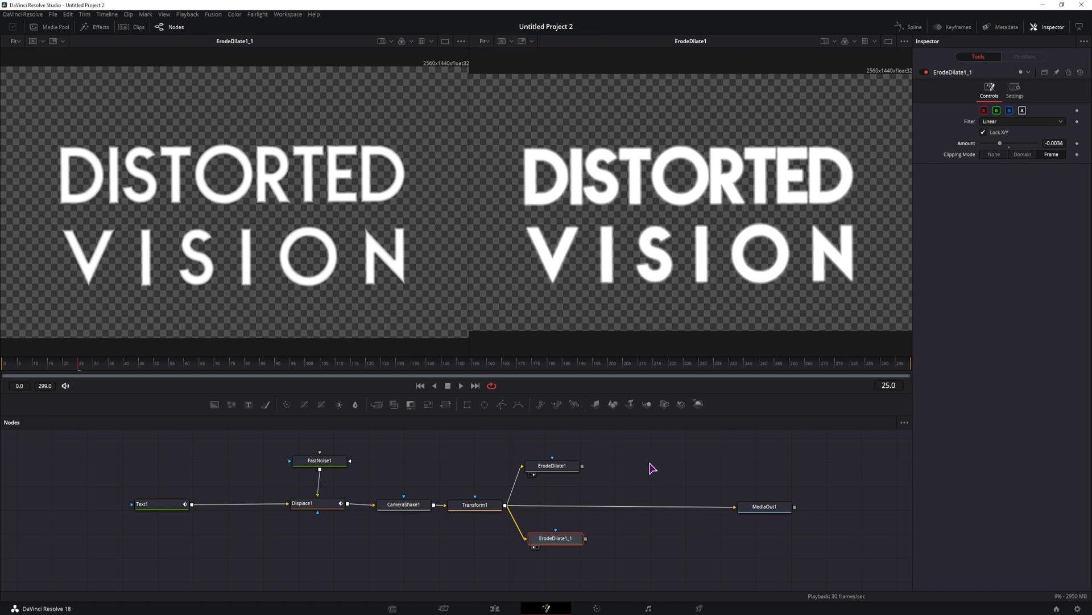
pyautogui.click(635, 470)
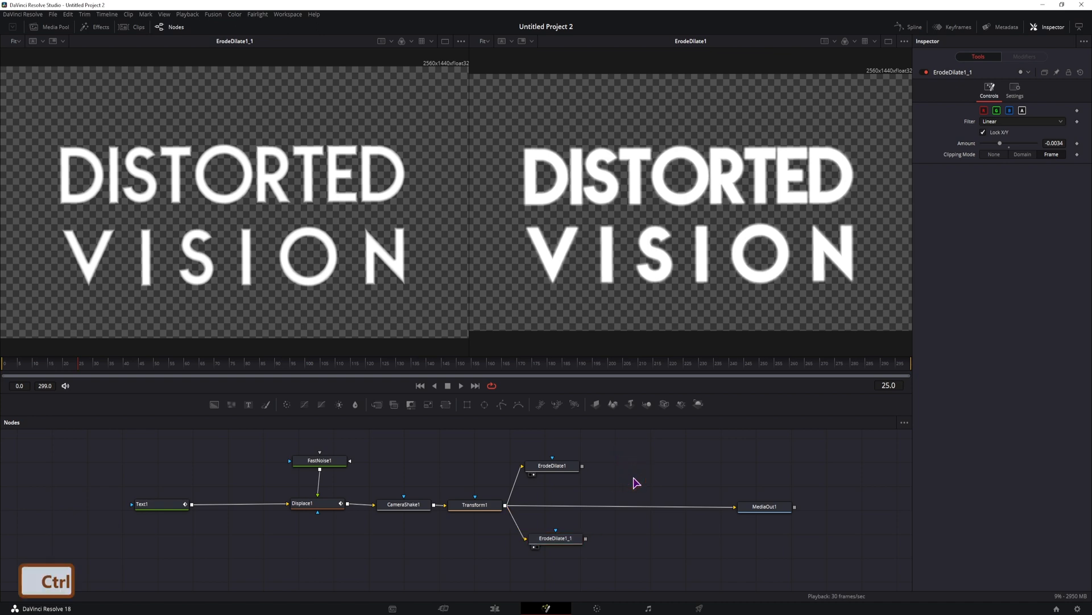
# - Add a Dissolve blending both ErodeDilate outputs and sweep its Background/Foreground mix to compare looks
pyautogui.write('dissol')
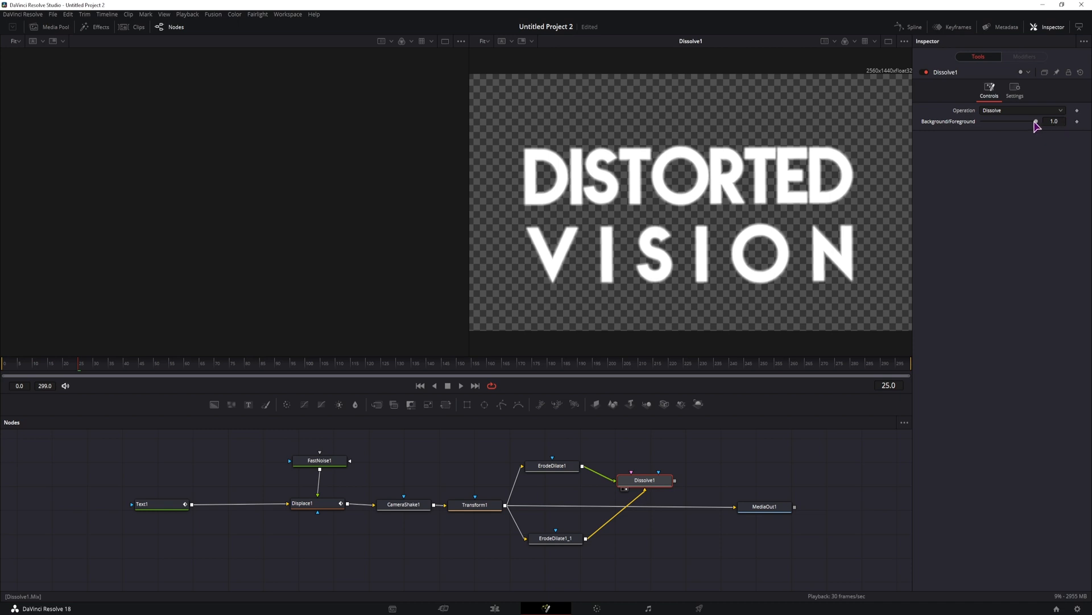
pyautogui.moveTo(1036, 124); pyautogui.dragTo(982, 122)
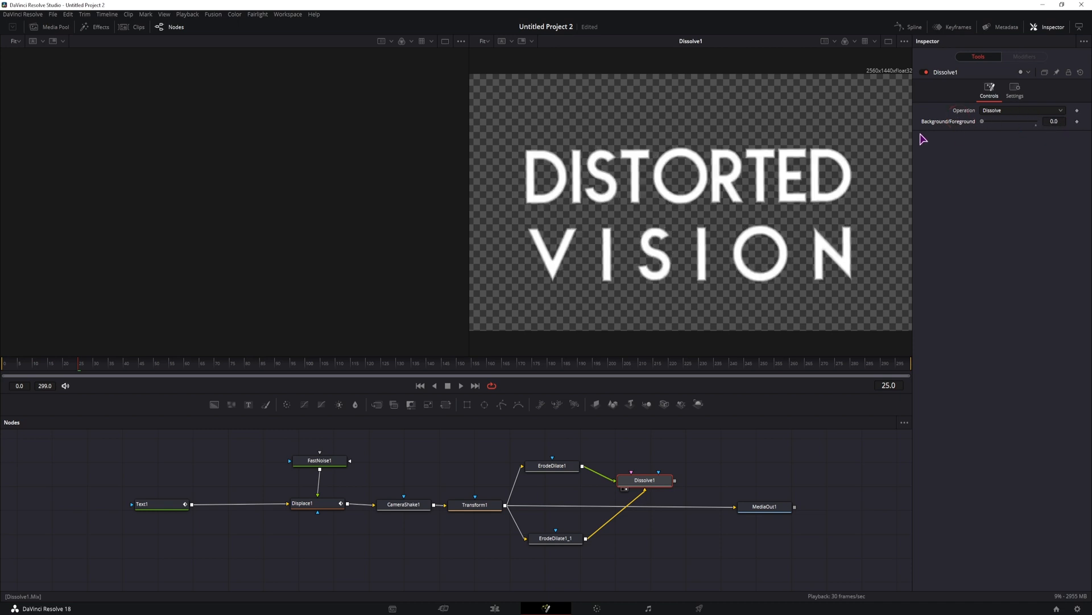
pyautogui.moveTo(982, 122); pyautogui.dragTo(1017, 122)
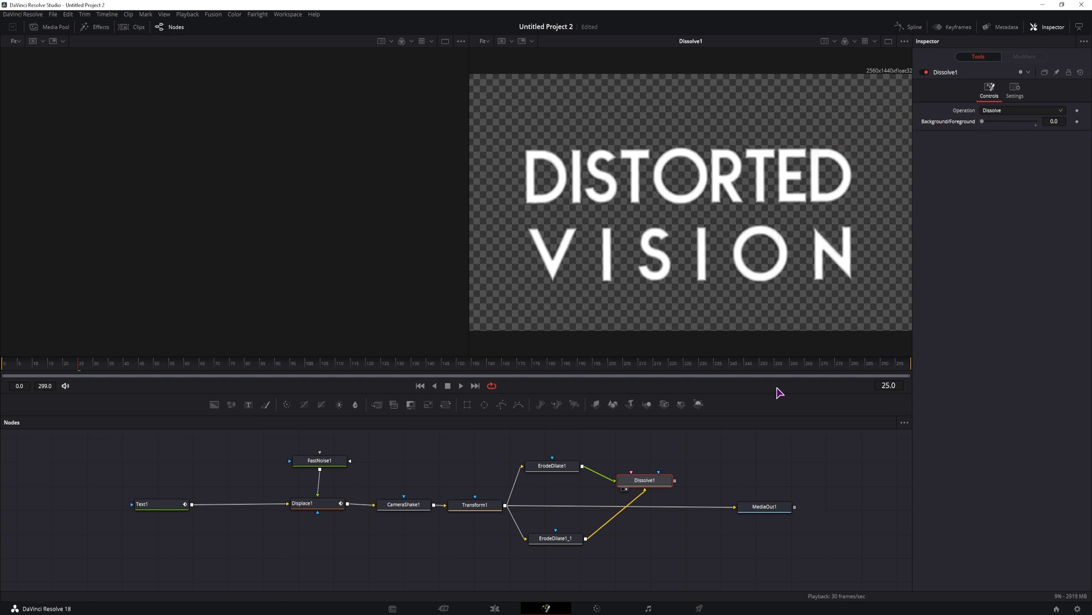
pyautogui.moveTo(511, 460)
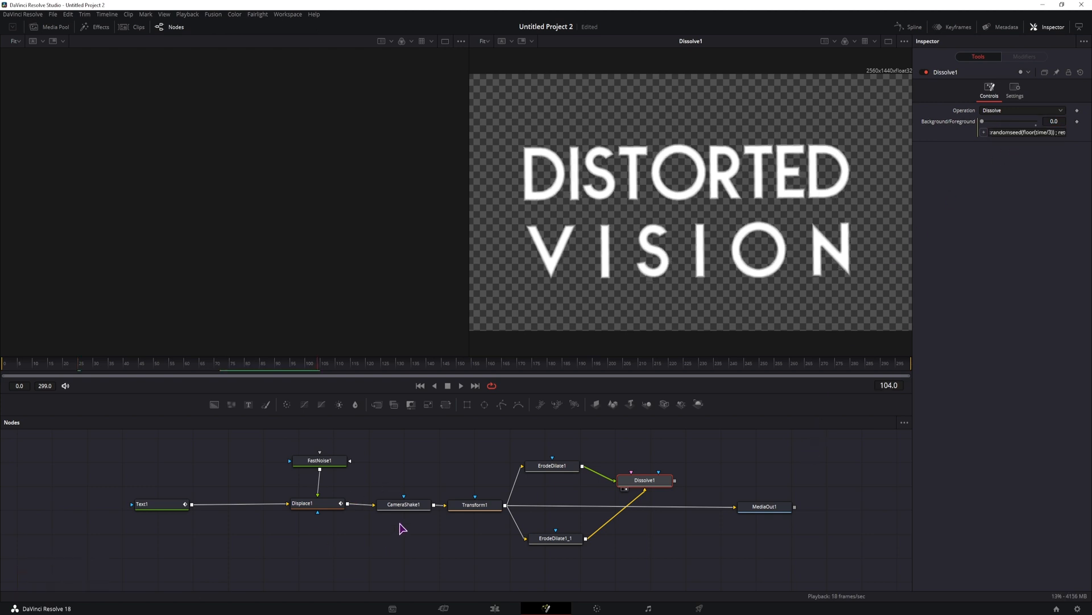
pyautogui.click(403, 505)
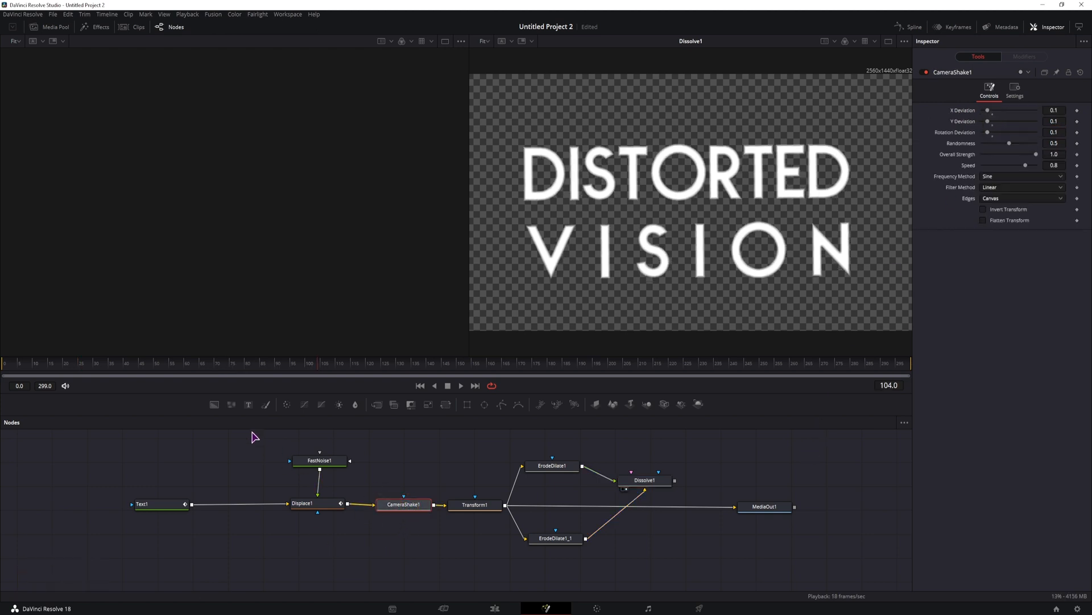
pyautogui.click(66, 362)
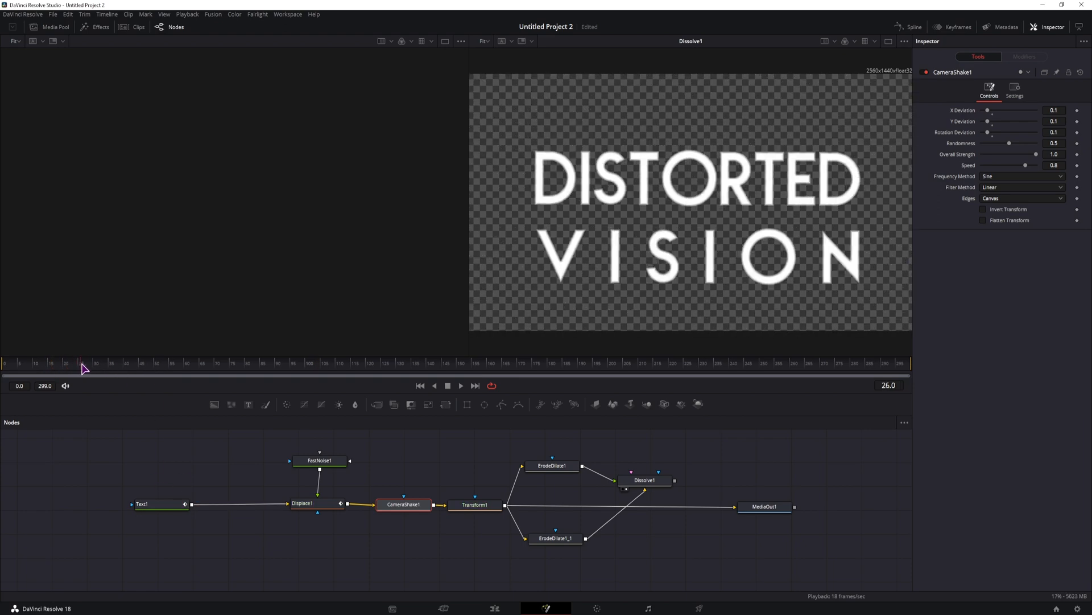
pyautogui.click(303, 502)
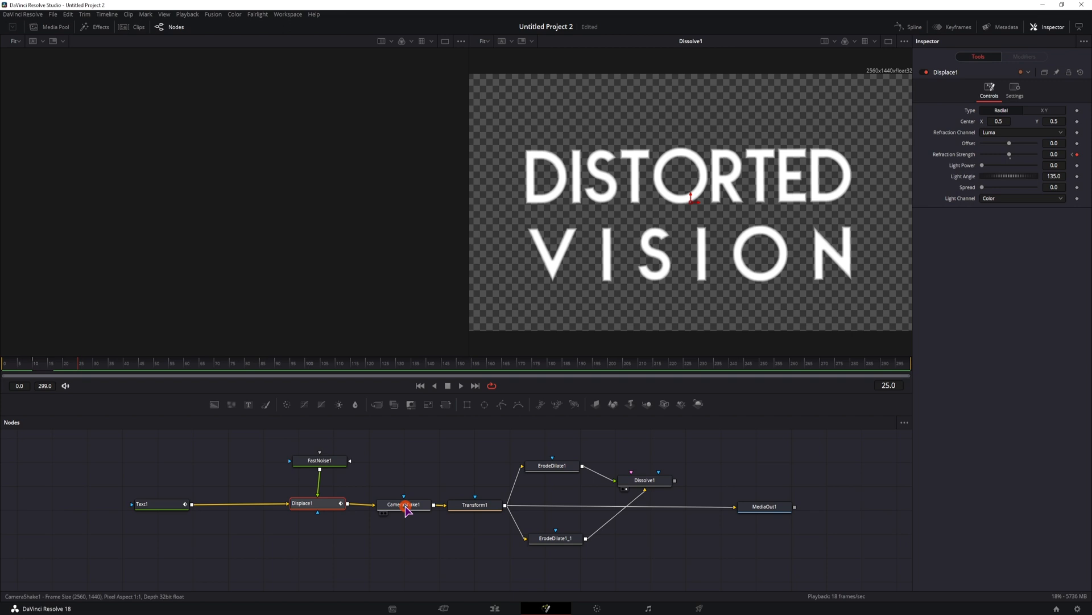
pyautogui.click(404, 504)
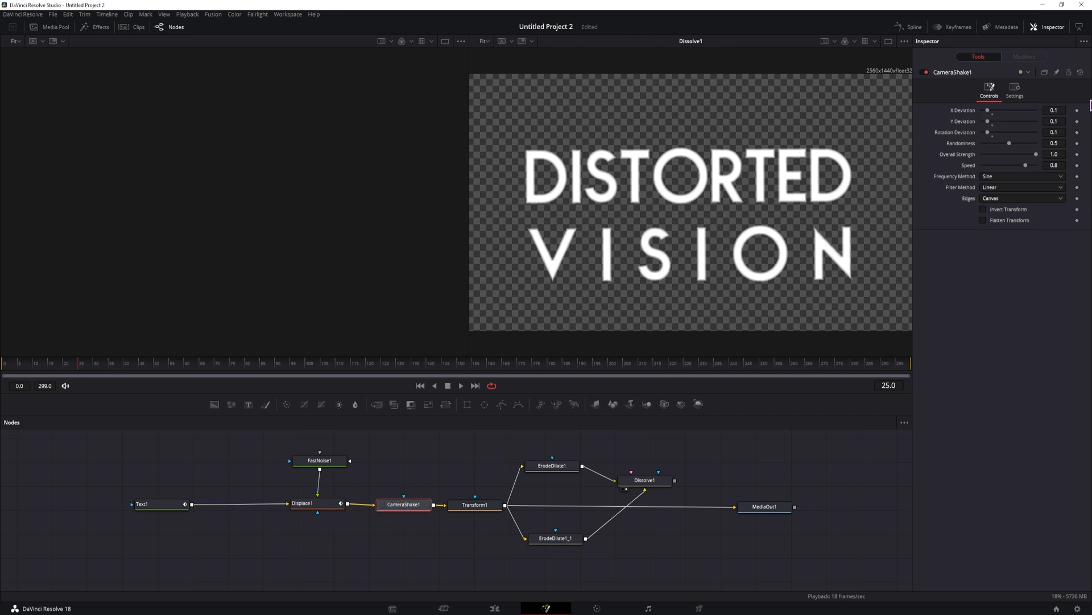
pyautogui.click(1078, 113)
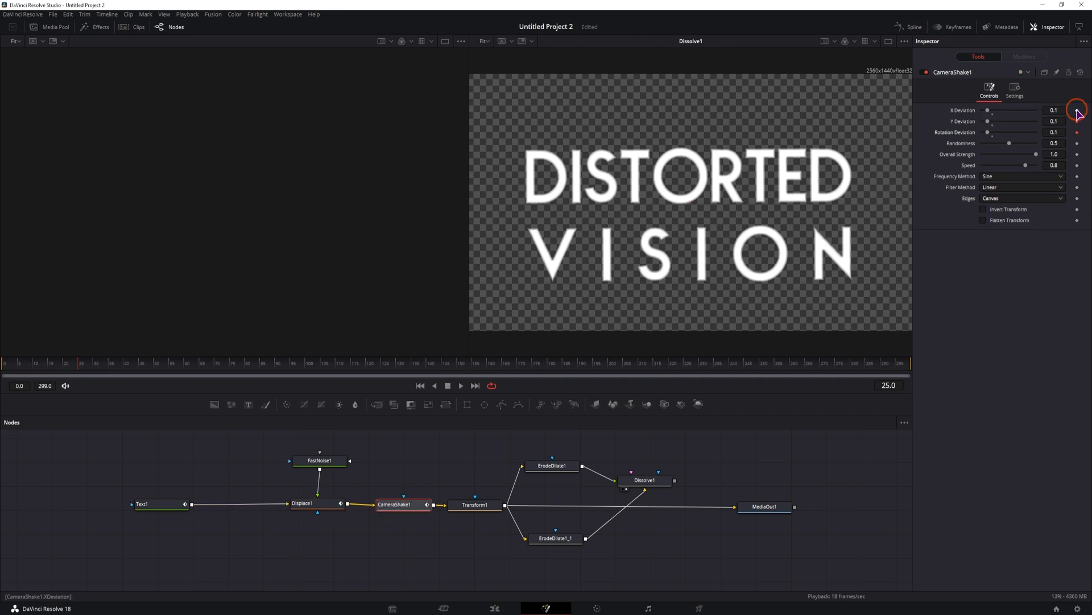
pyautogui.click(85, 363)
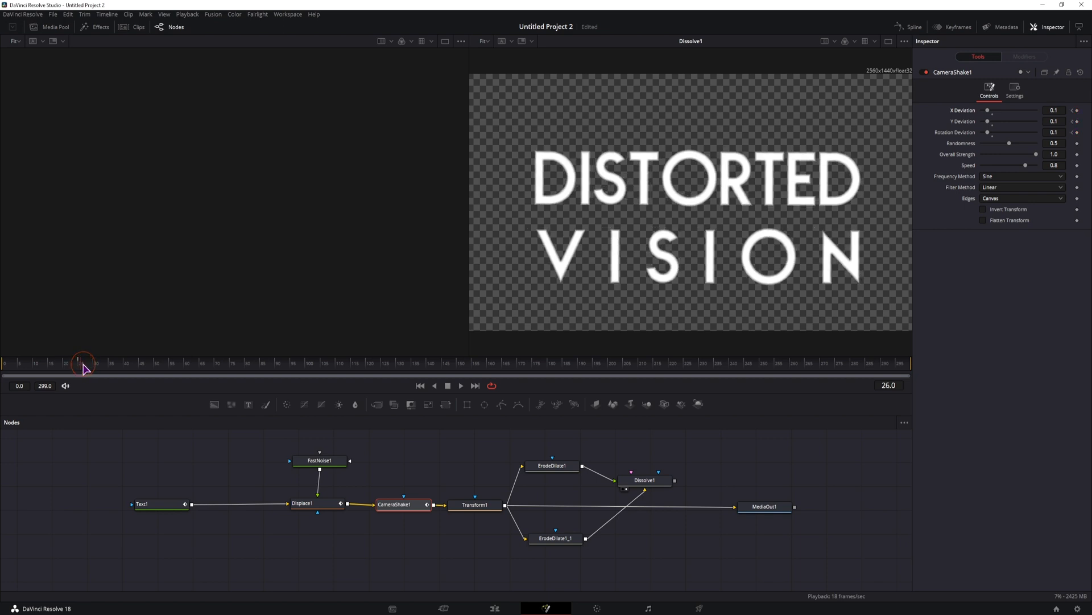
pyautogui.moveTo(997, 110); pyautogui.dragTo(985, 112)
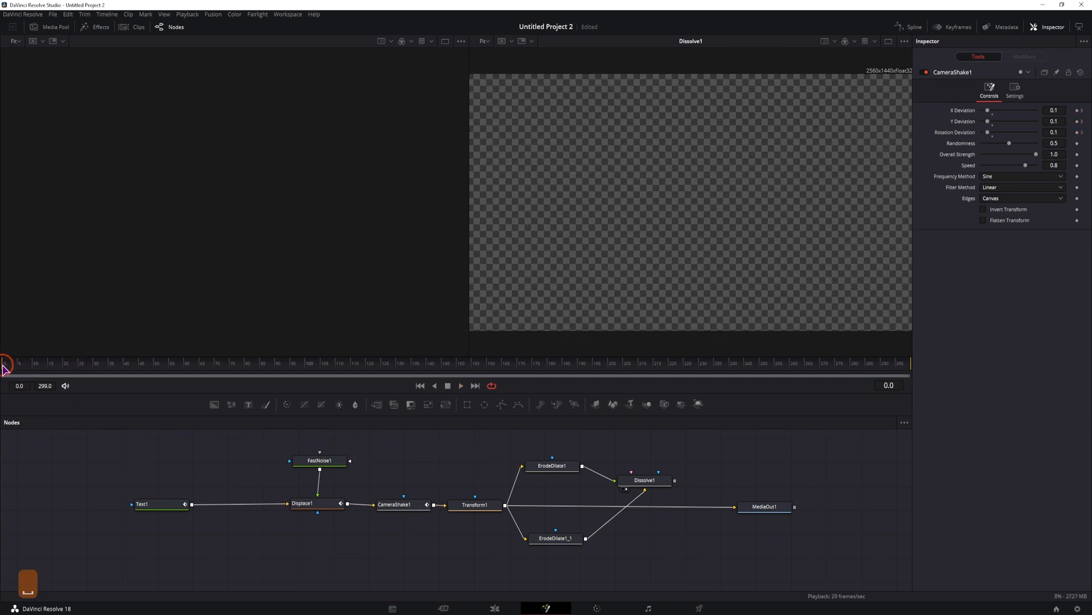
# - Copy the ':randomseed(floor(time/3)) ; x= floor(random(0,1))' line from Notepad++ and return to Fusion
pyautogui.click(35, 363)
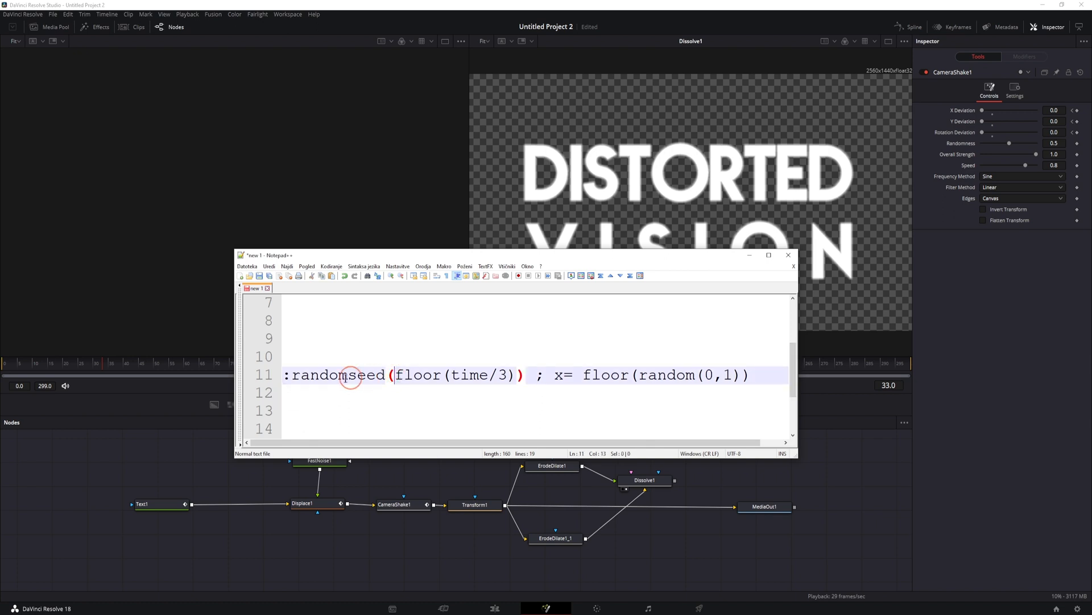
pyautogui.doubleClick(336, 375)
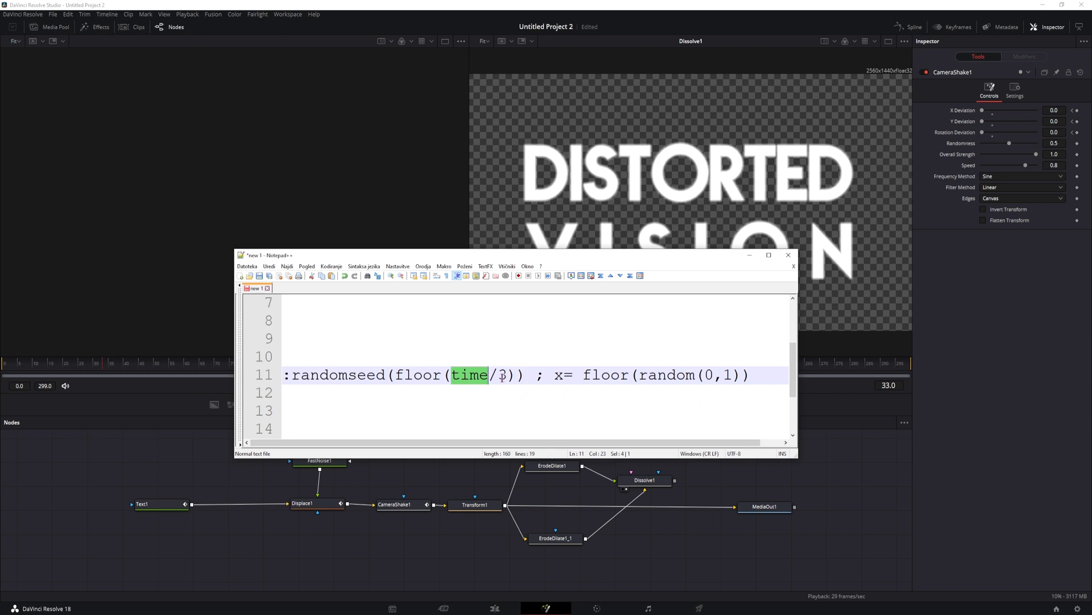
pyautogui.click(502, 375)
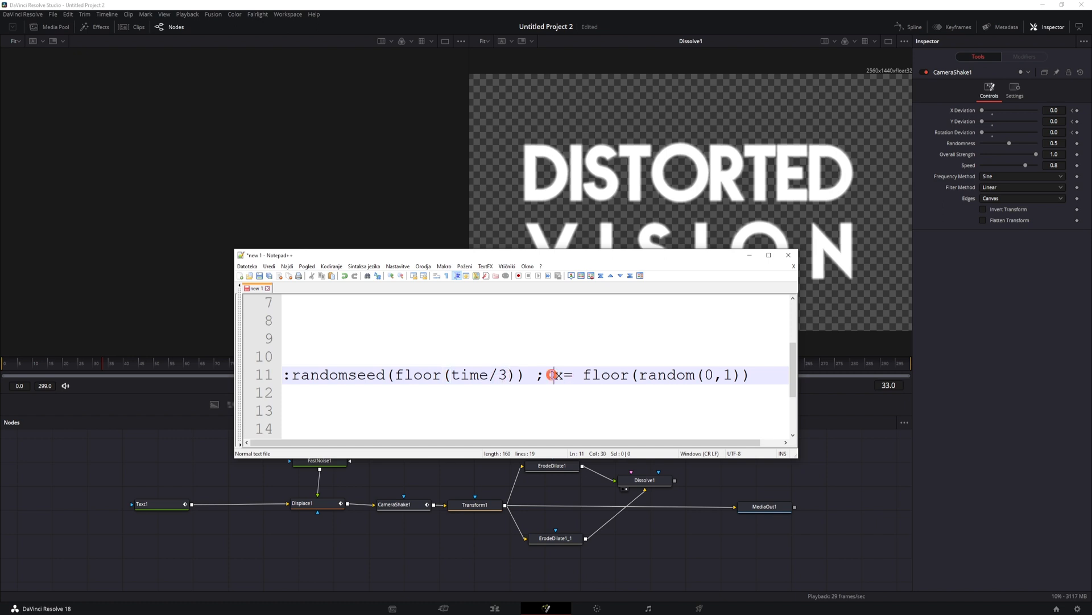
pyautogui.moveTo(553, 375); pyautogui.dragTo(746, 375)
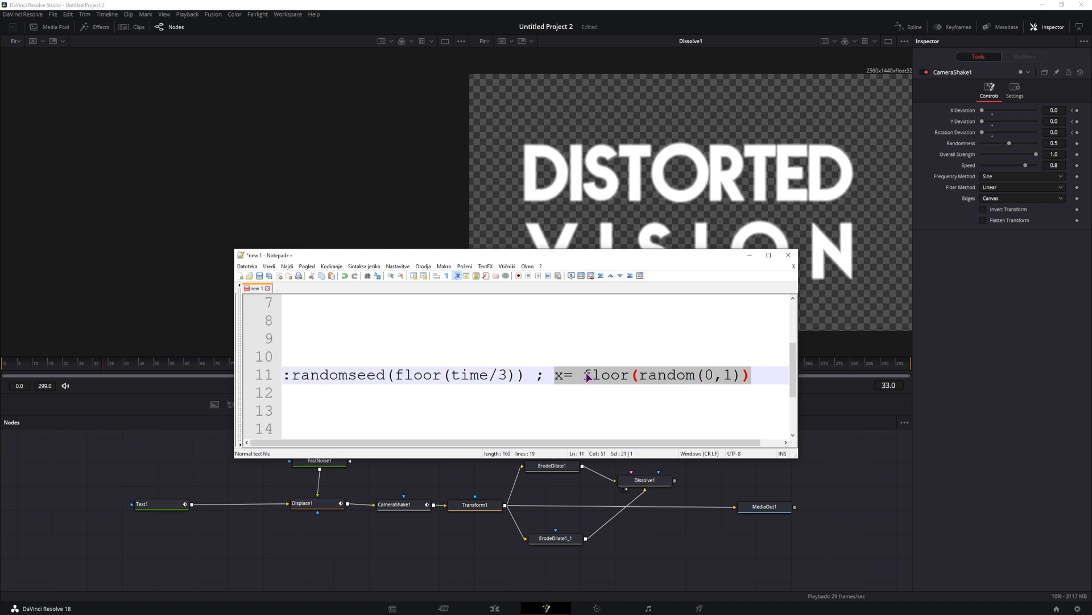
pyautogui.click(674, 375)
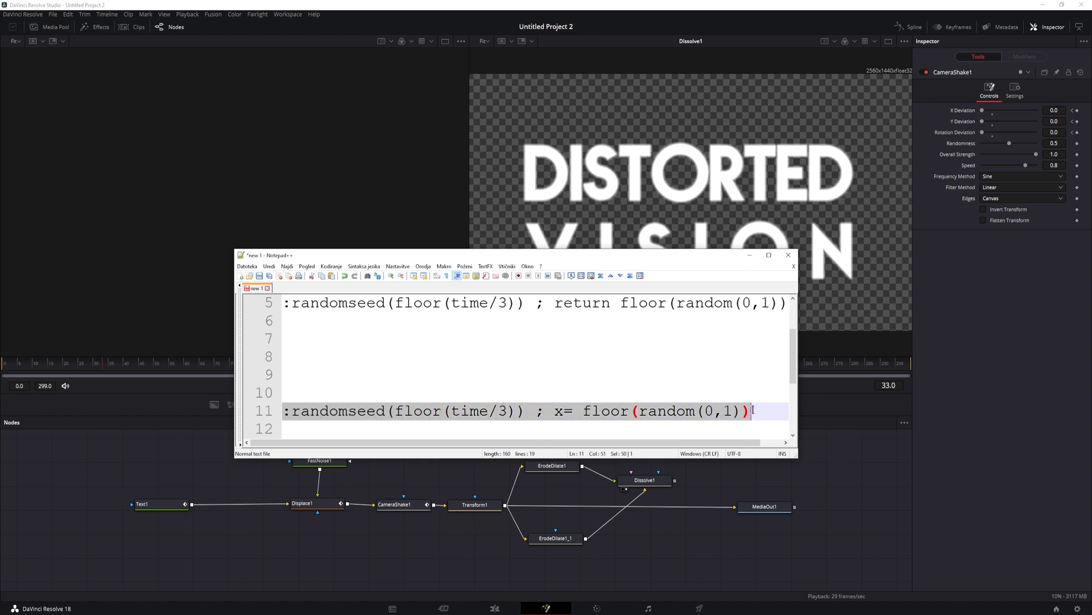
pyautogui.moveTo(577, 343)
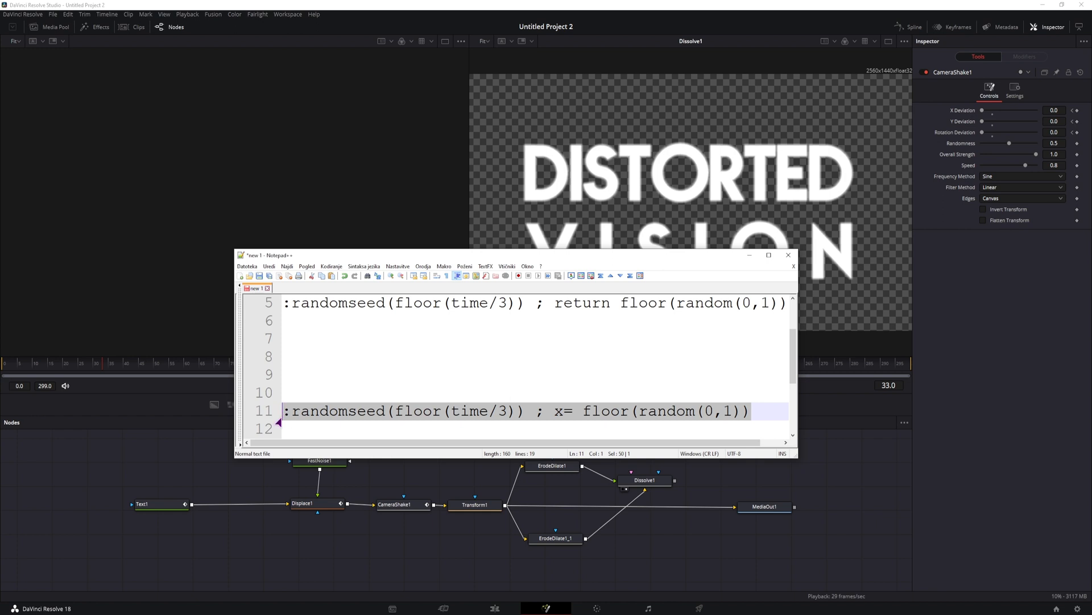
pyautogui.press('ctrl+c')
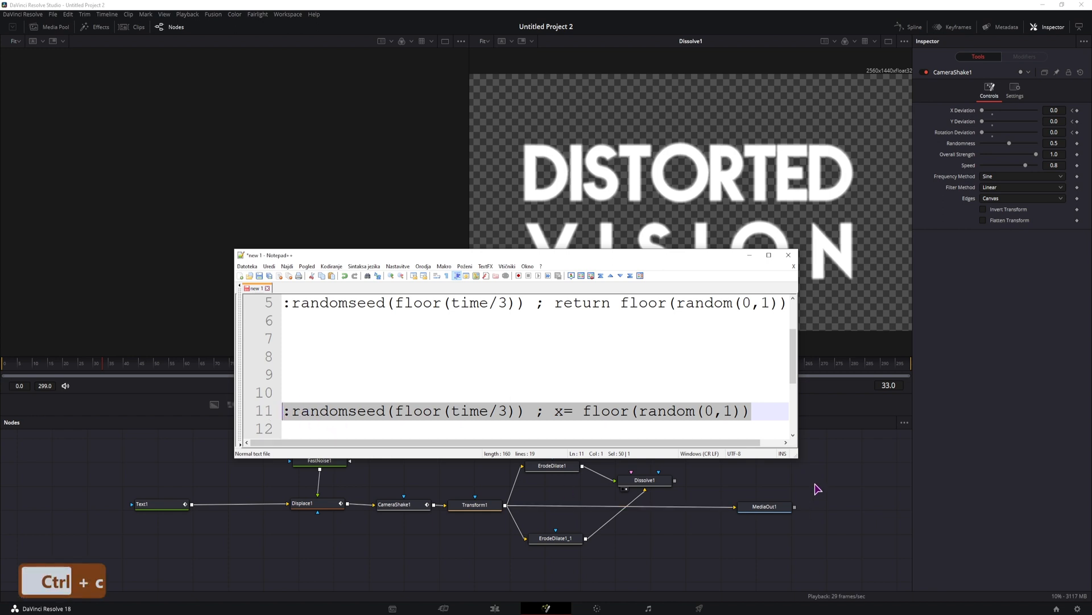
pyautogui.click(644, 479)
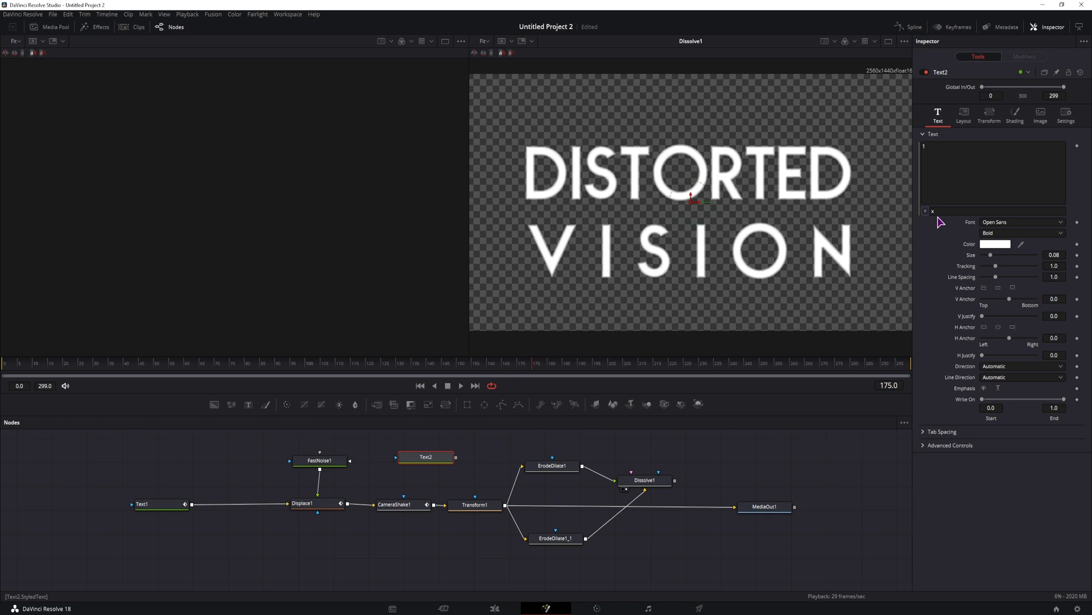
# - Paste the randomseed line as an expression into Dissolve1's Comments field
pyautogui.click(643, 479)
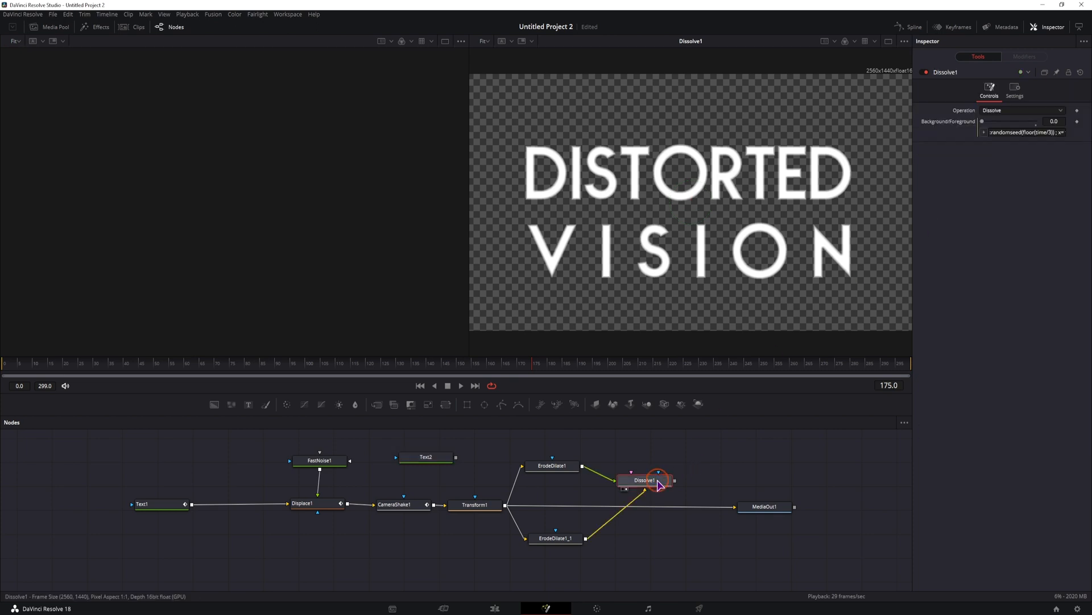
pyautogui.click(644, 479)
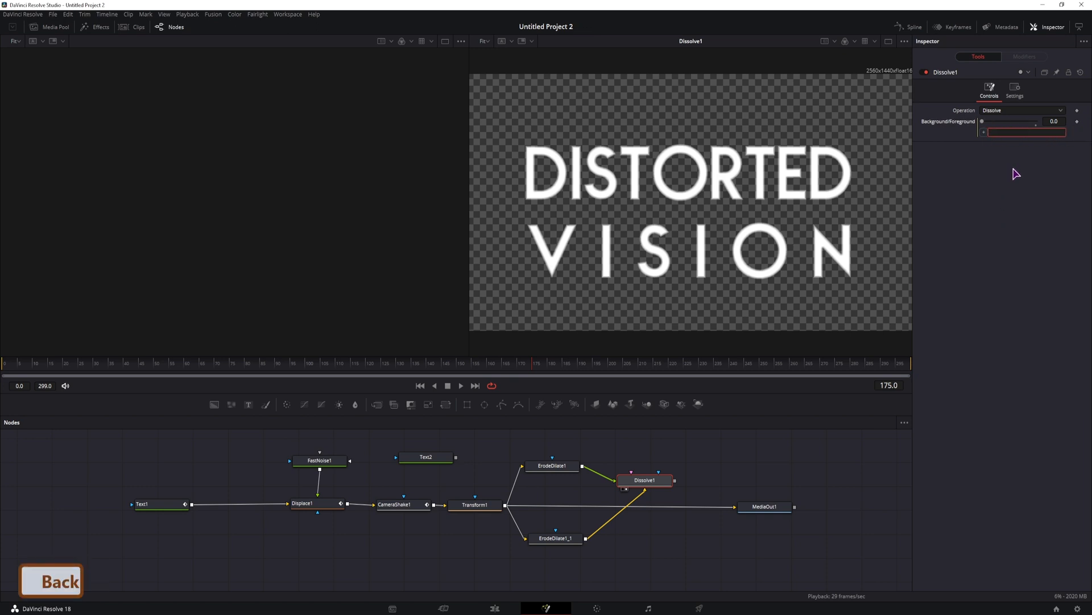
pyautogui.click(1014, 92)
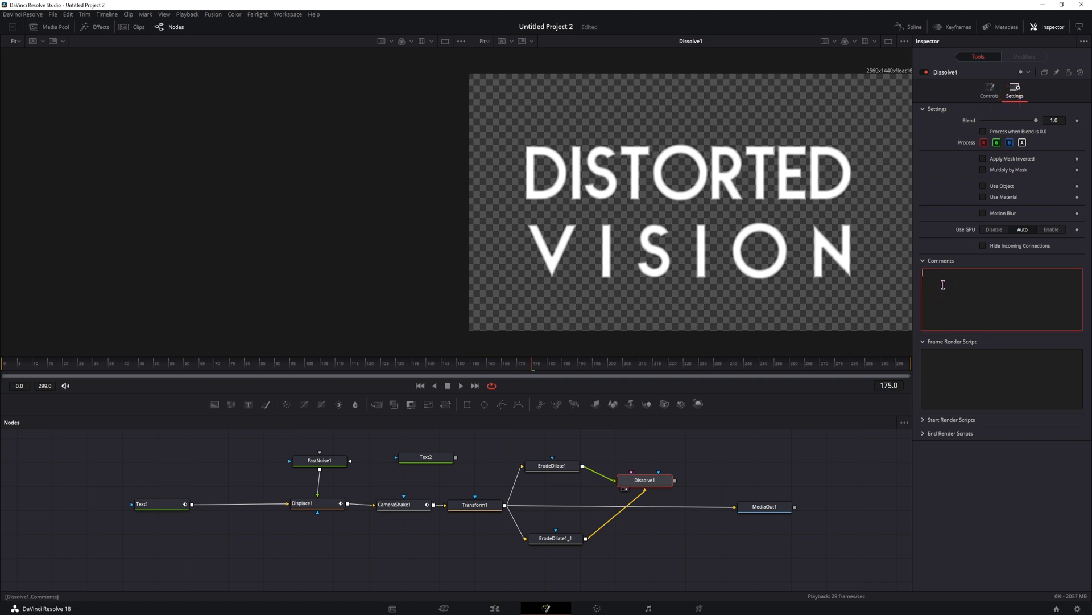
pyautogui.rightClick(942, 285)
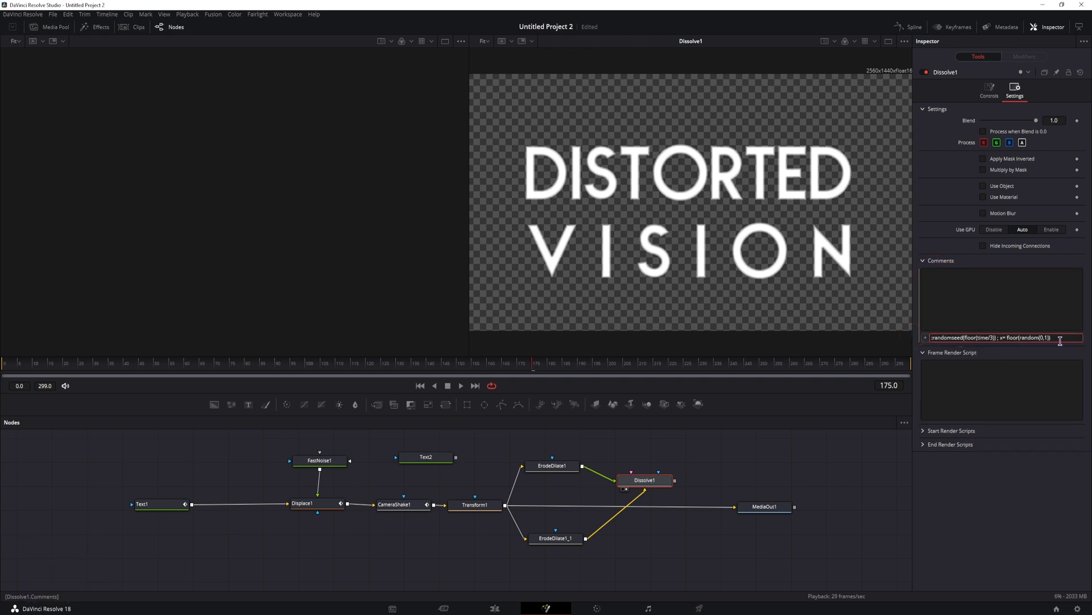
pyautogui.click(425, 456)
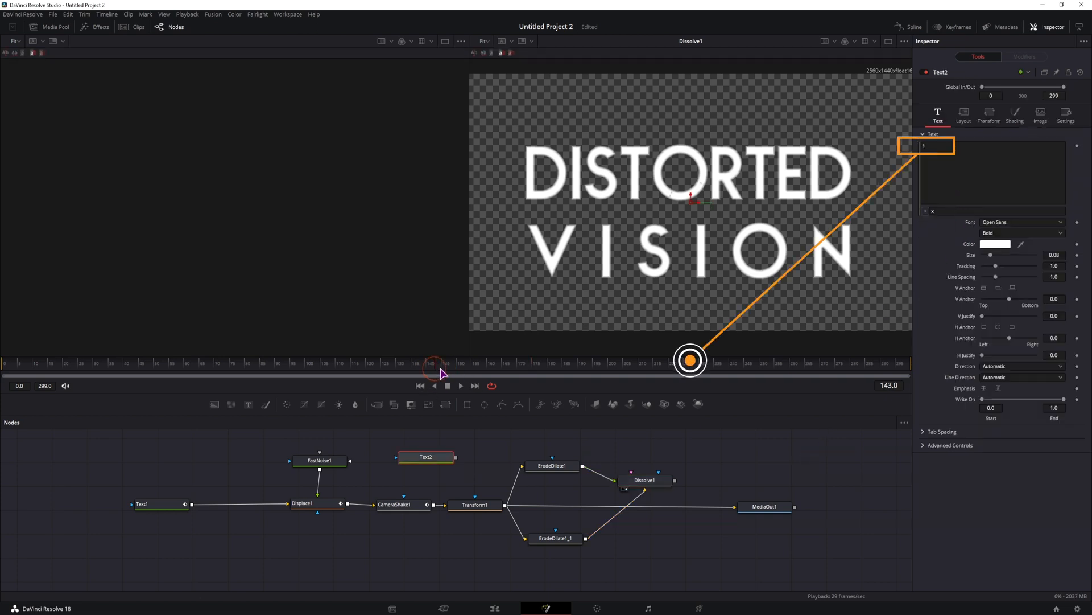
# - Reduce the Background/Foreground mix expression to x and scrub to watch the random flicker
pyautogui.click(644, 480)
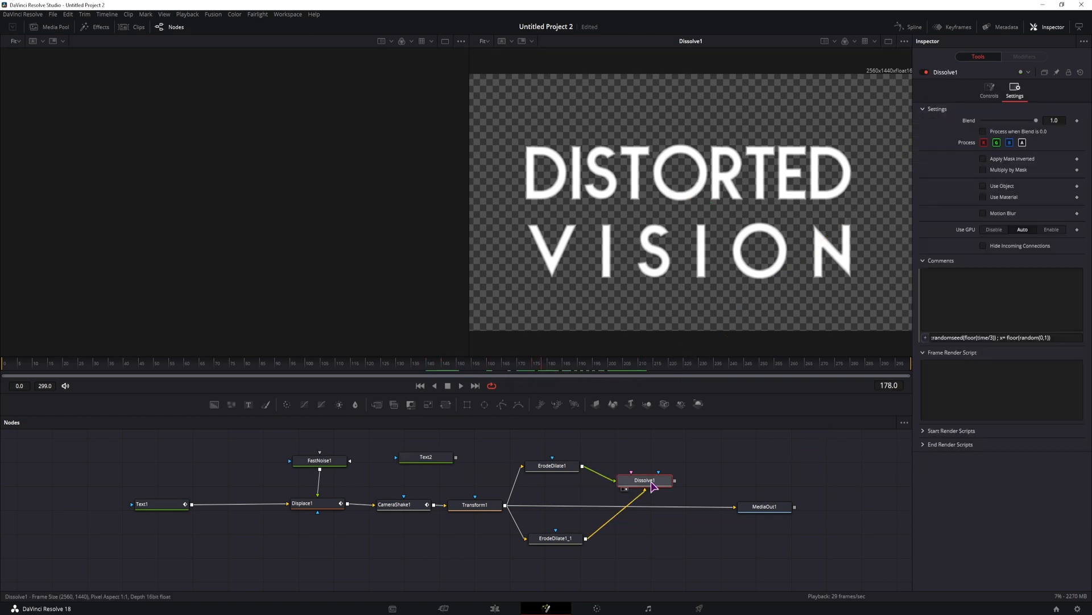
pyautogui.click(989, 91)
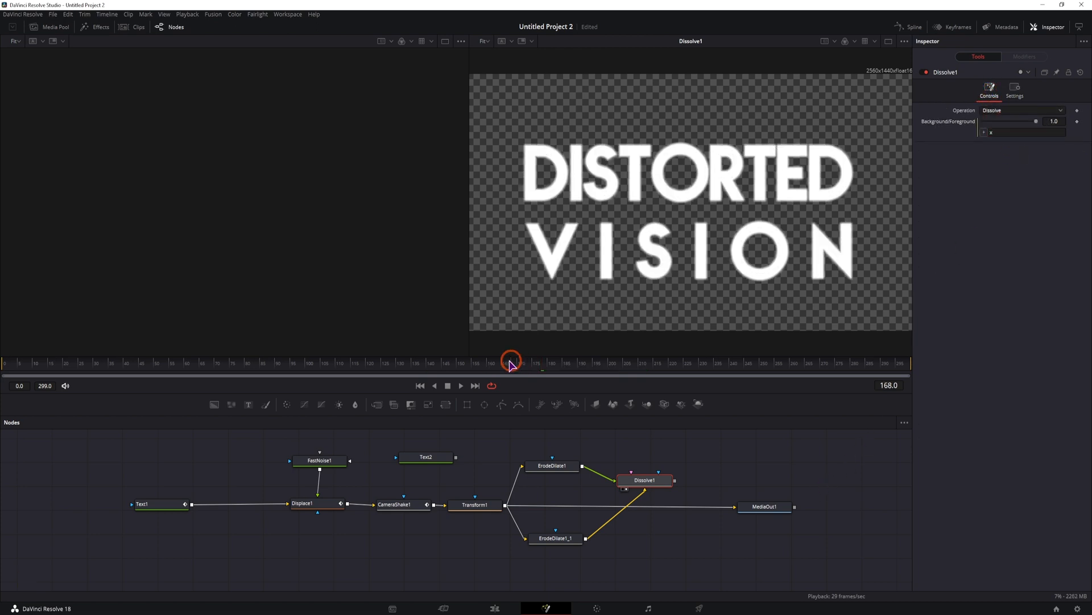
pyautogui.moveTo(512, 362); pyautogui.dragTo(507, 362)
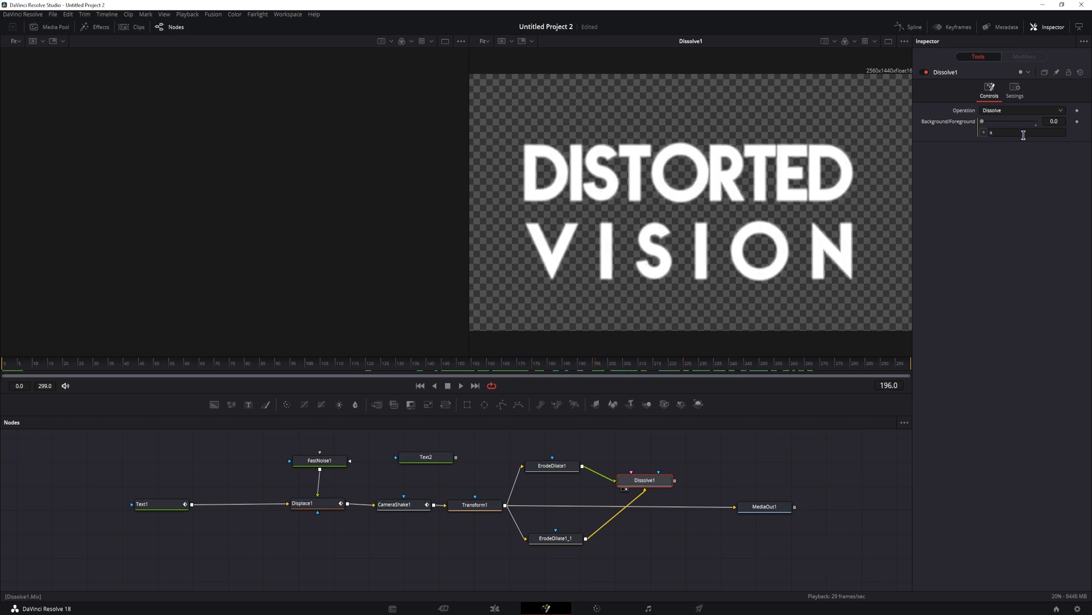
# - Copy the iif(time < 25, 1, x) expression from the Notepad++ notes
pyautogui.click(9, 368)
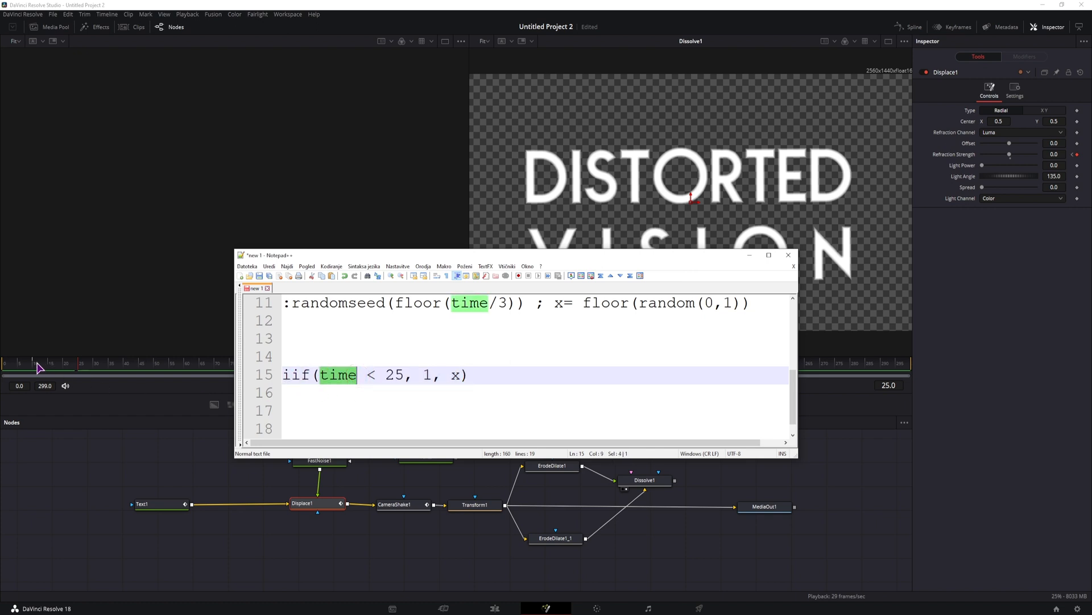
pyautogui.click(399, 375)
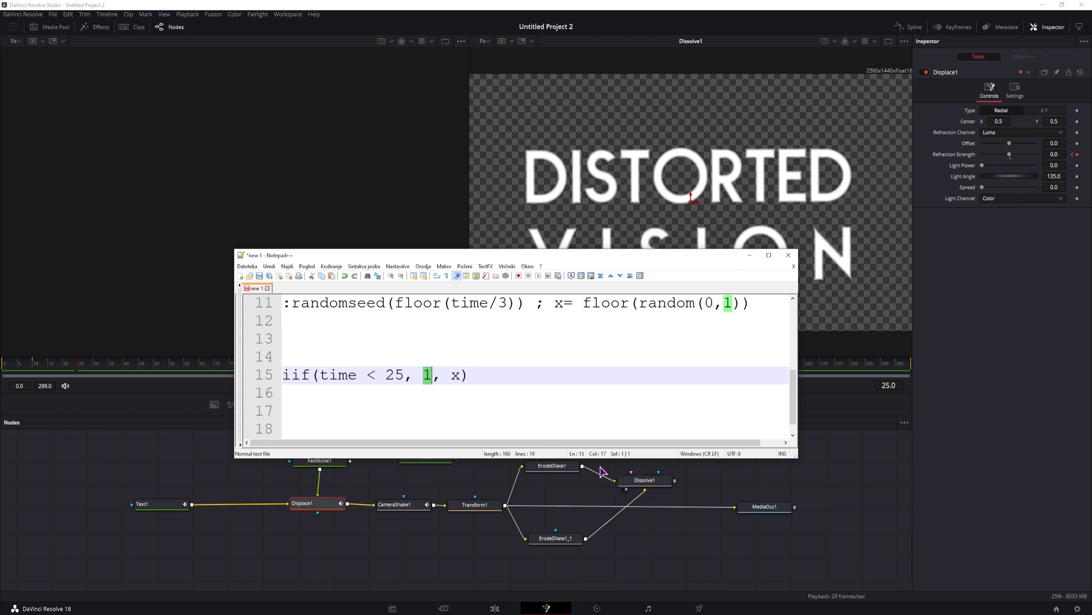
pyautogui.moveTo(655, 502)
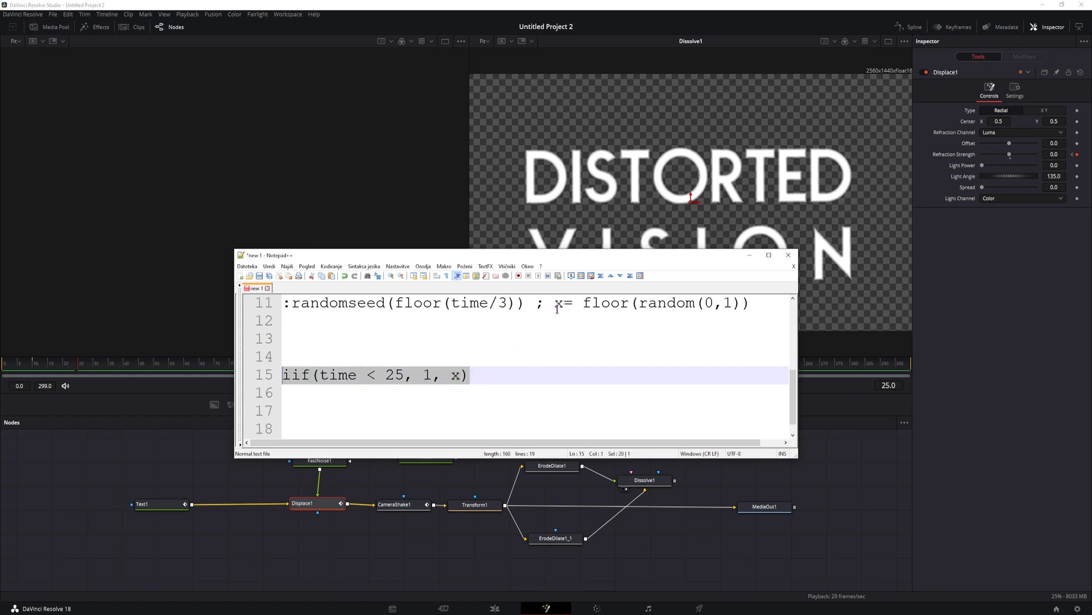
pyautogui.moveTo(550, 330)
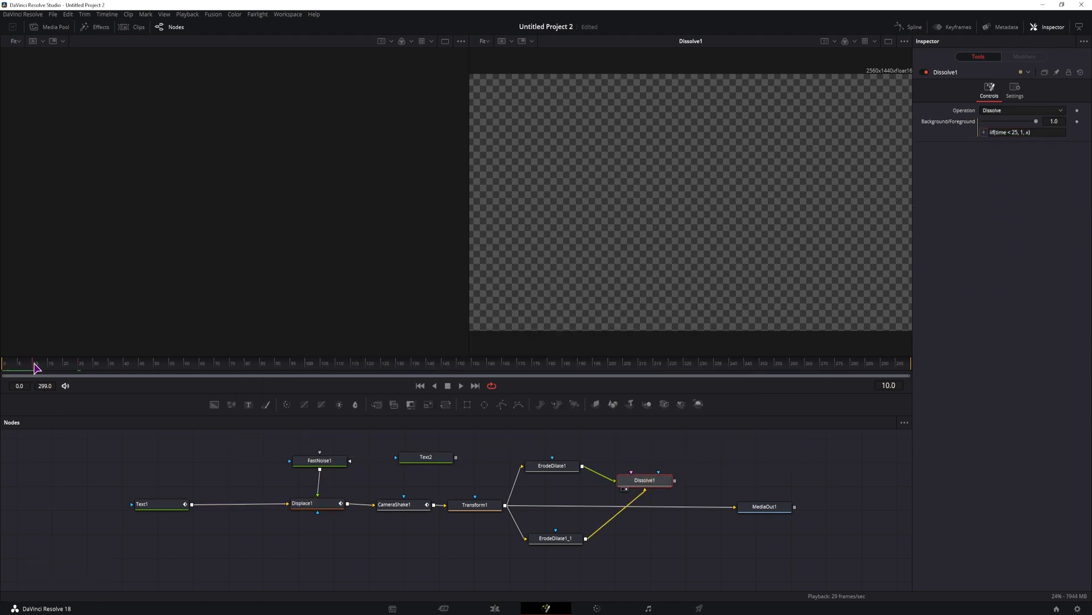
# - Test iif(time < 25, 1, x) on Dissolve1's mix by scrubbing the opening frames, then select Dissolve1
pyautogui.moveTo(32, 368); pyautogui.dragTo(66, 367)
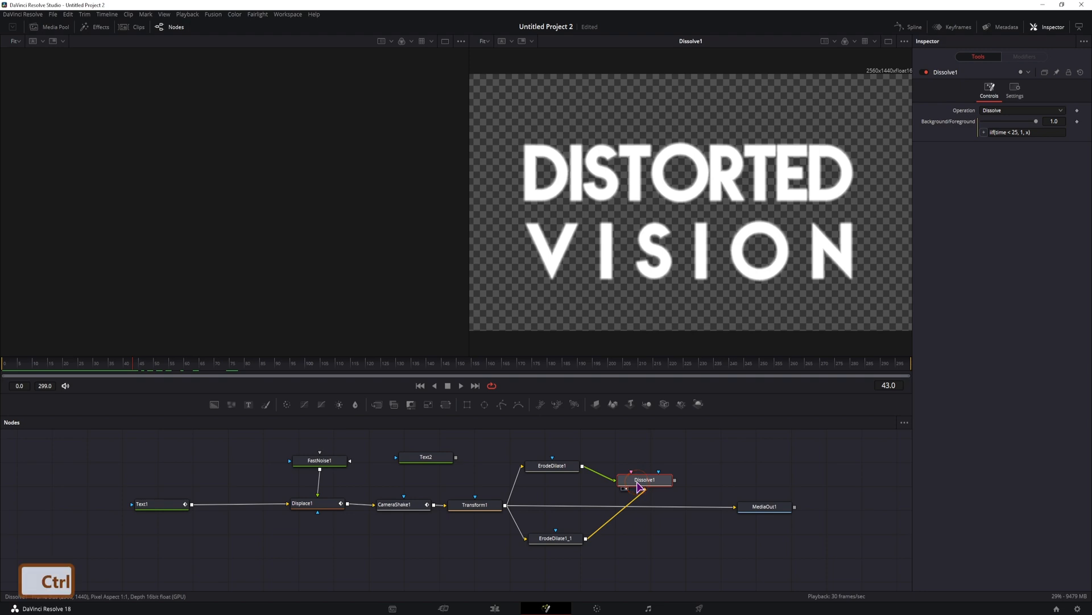
pyautogui.click(8, 366)
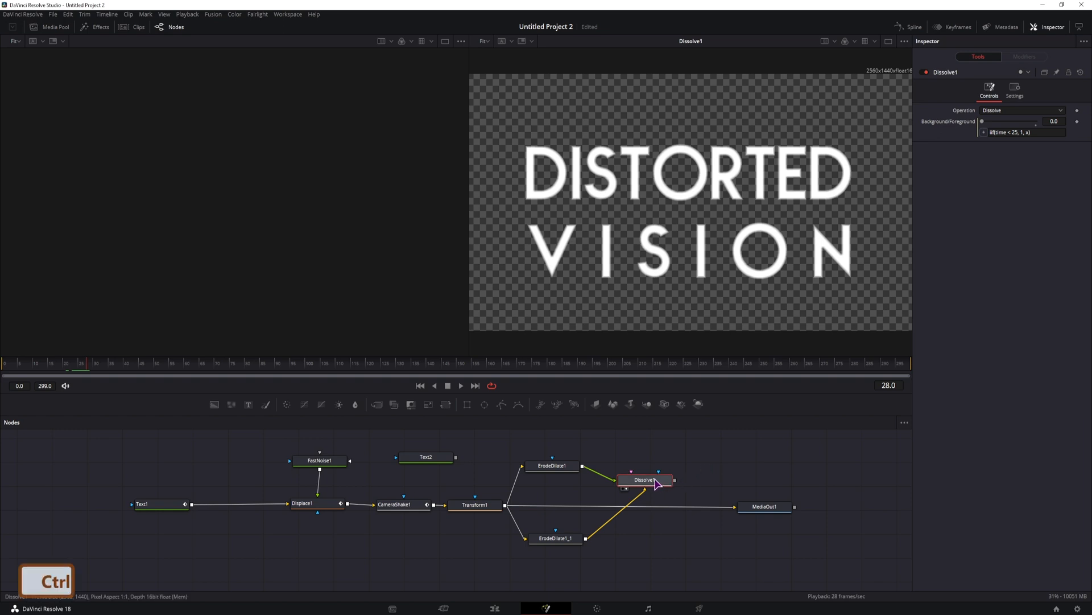
pyautogui.write('dissol')
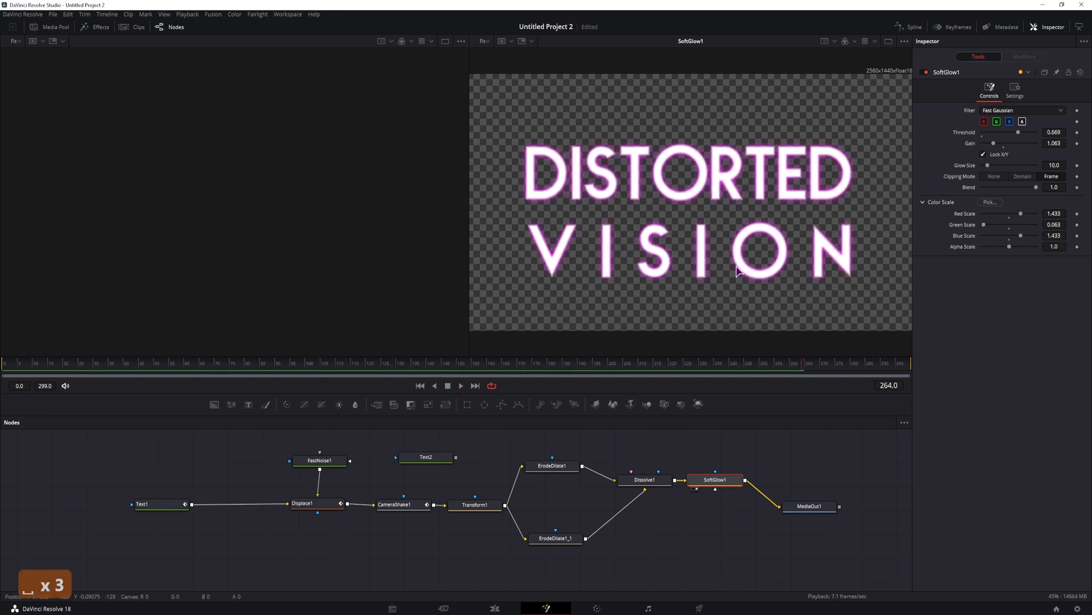
# - Add a Soft Glow after Dissolve1 tinted pink via raised Red/Blue and lowered Green Scale
pyautogui.click(160, 504)
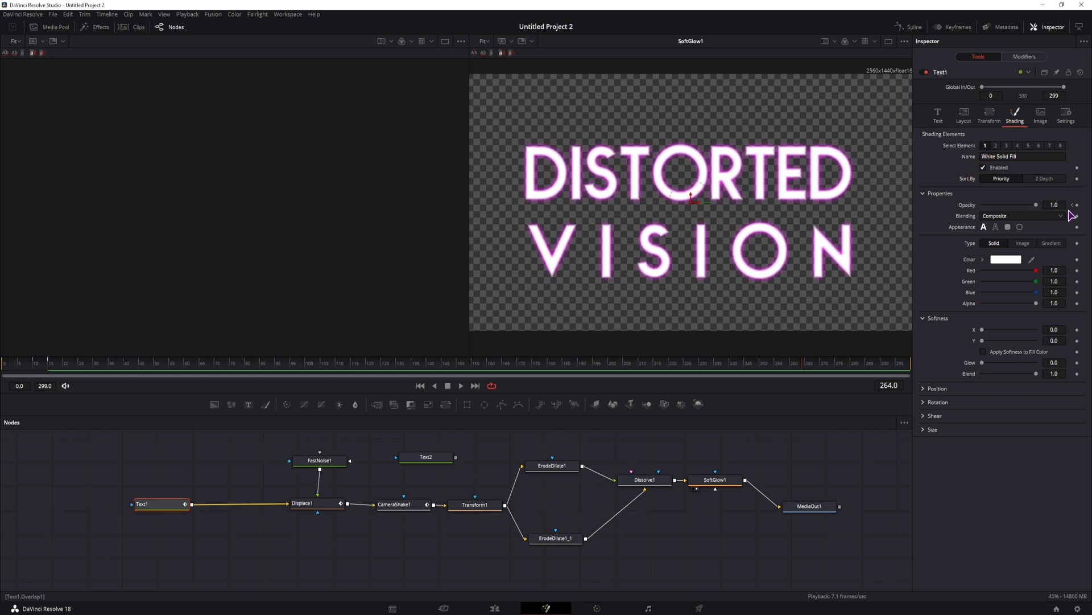
pyautogui.click(836, 363)
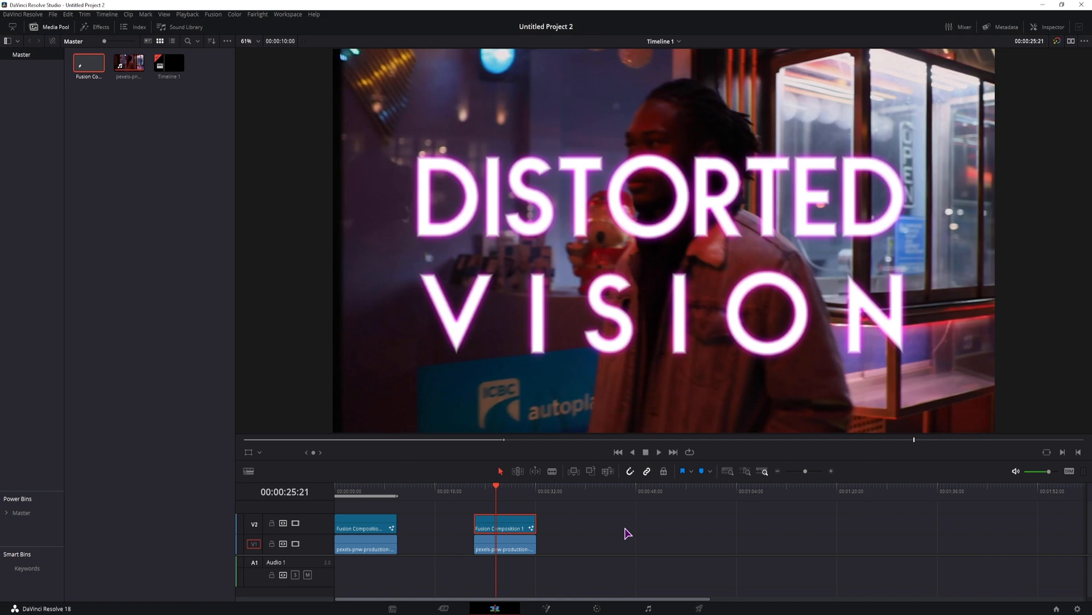
# - Play the edit timeline showing the glowing title over the night-street video
pyautogui.click(659, 451)
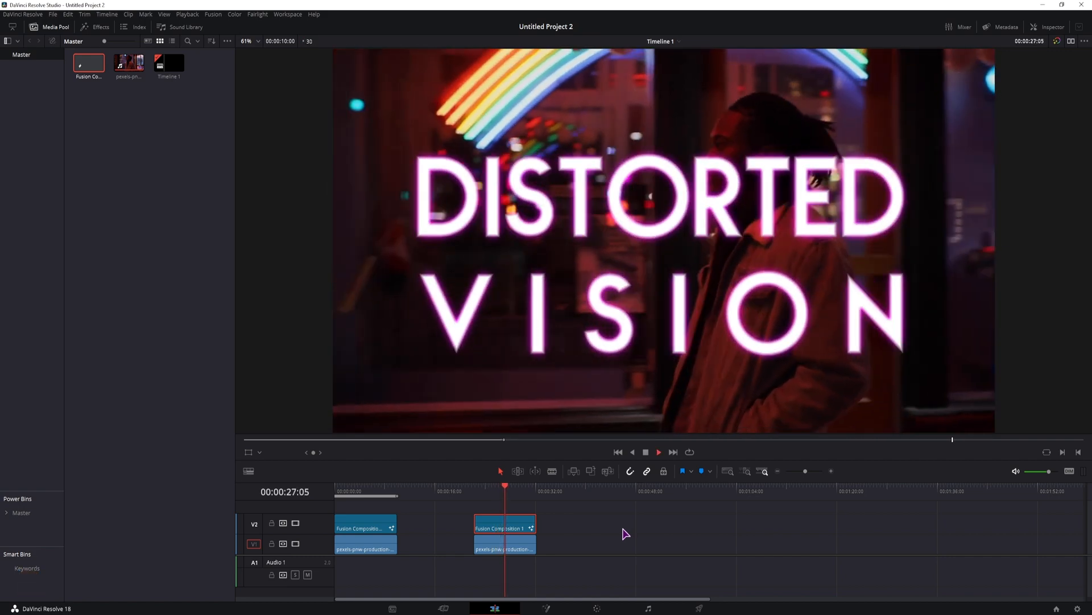
pyautogui.click(659, 452)
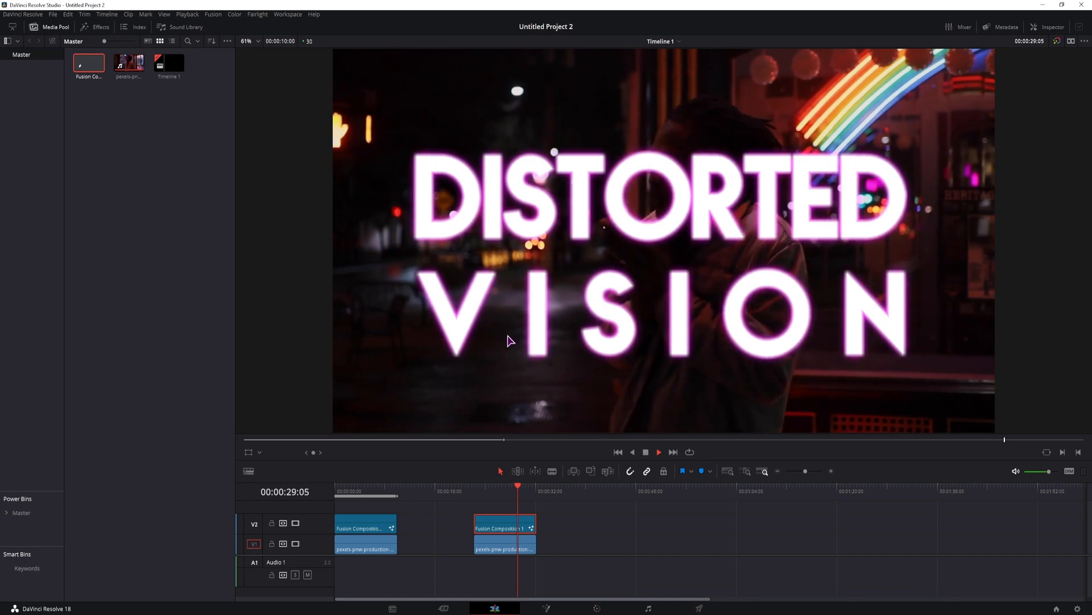